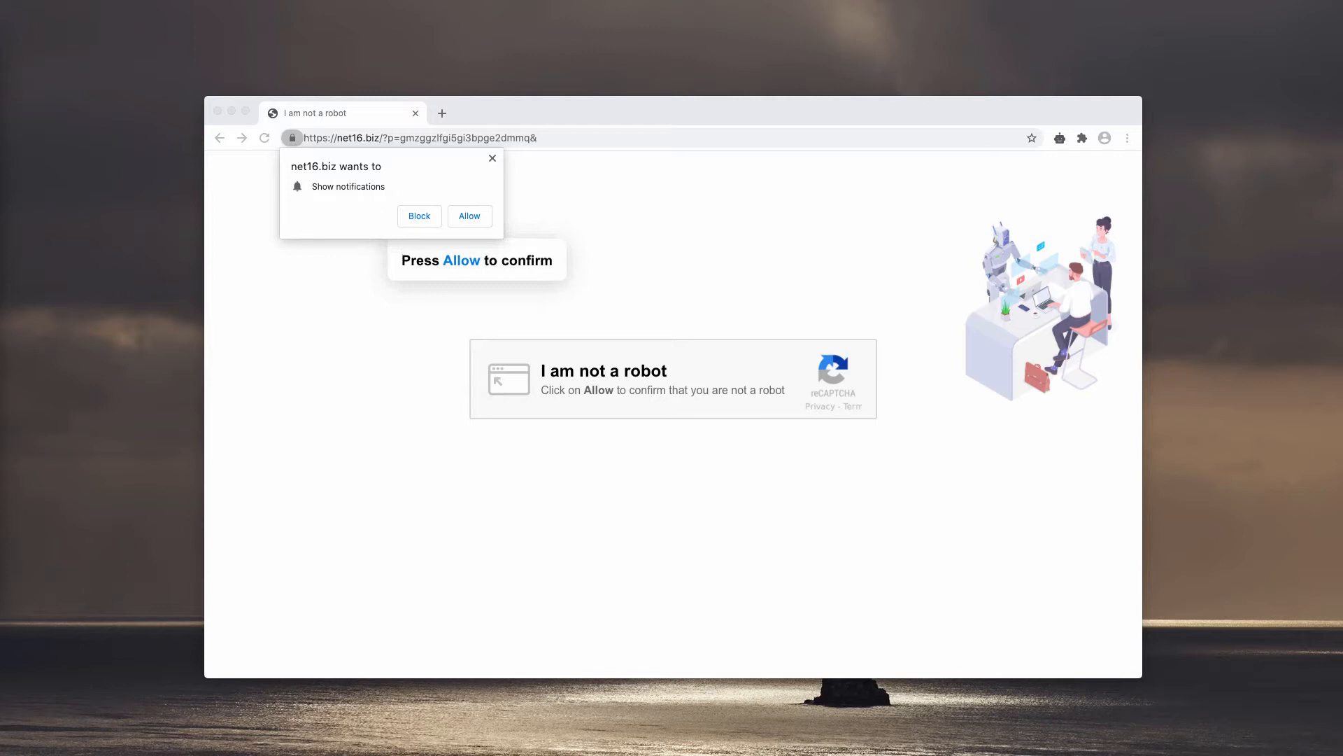
pyautogui.moveTo(633, 100)
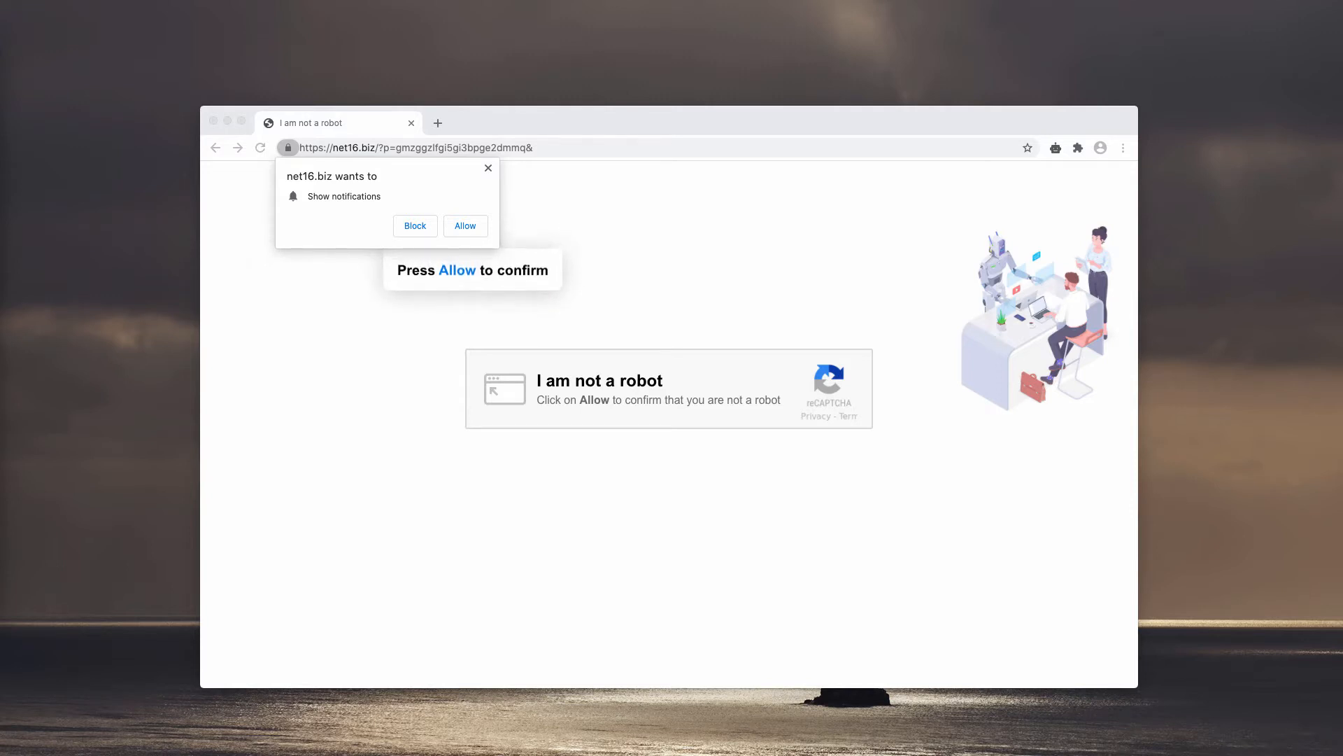
pyautogui.moveTo(645, 233)
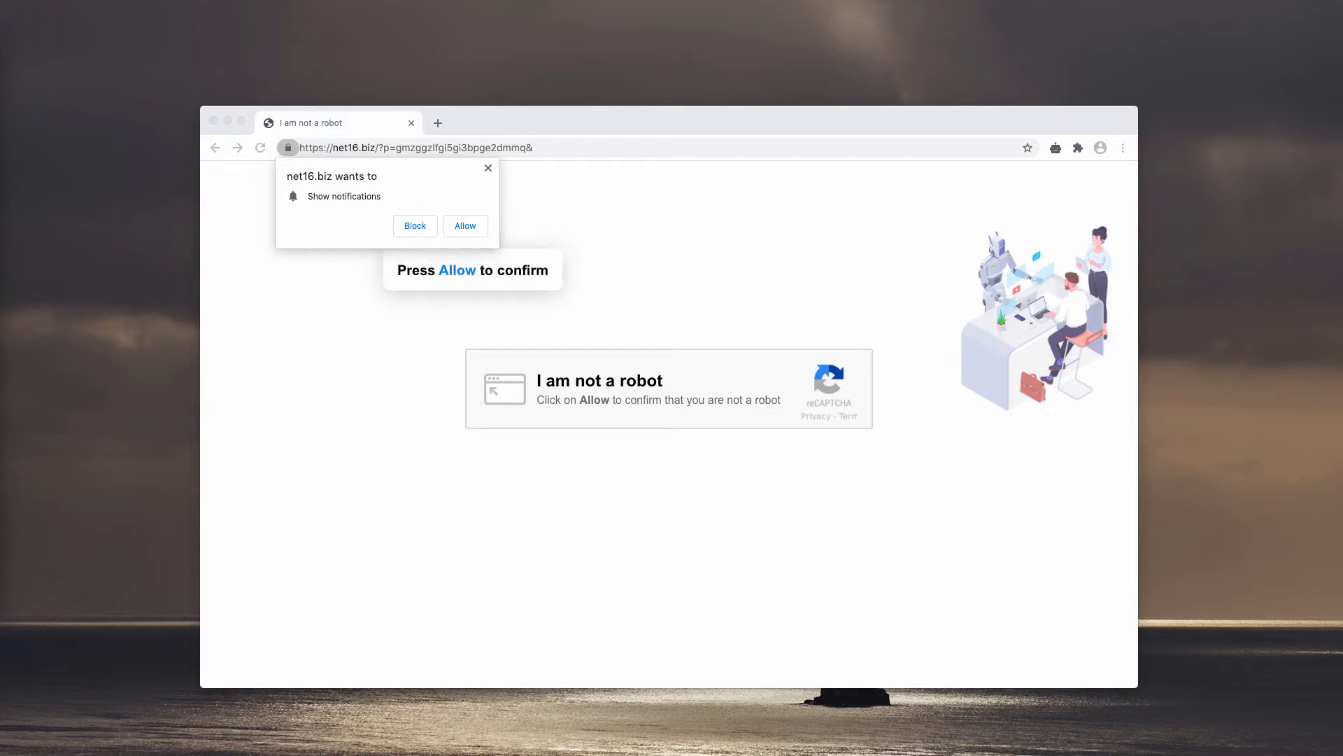
pyautogui.moveTo(633, 232)
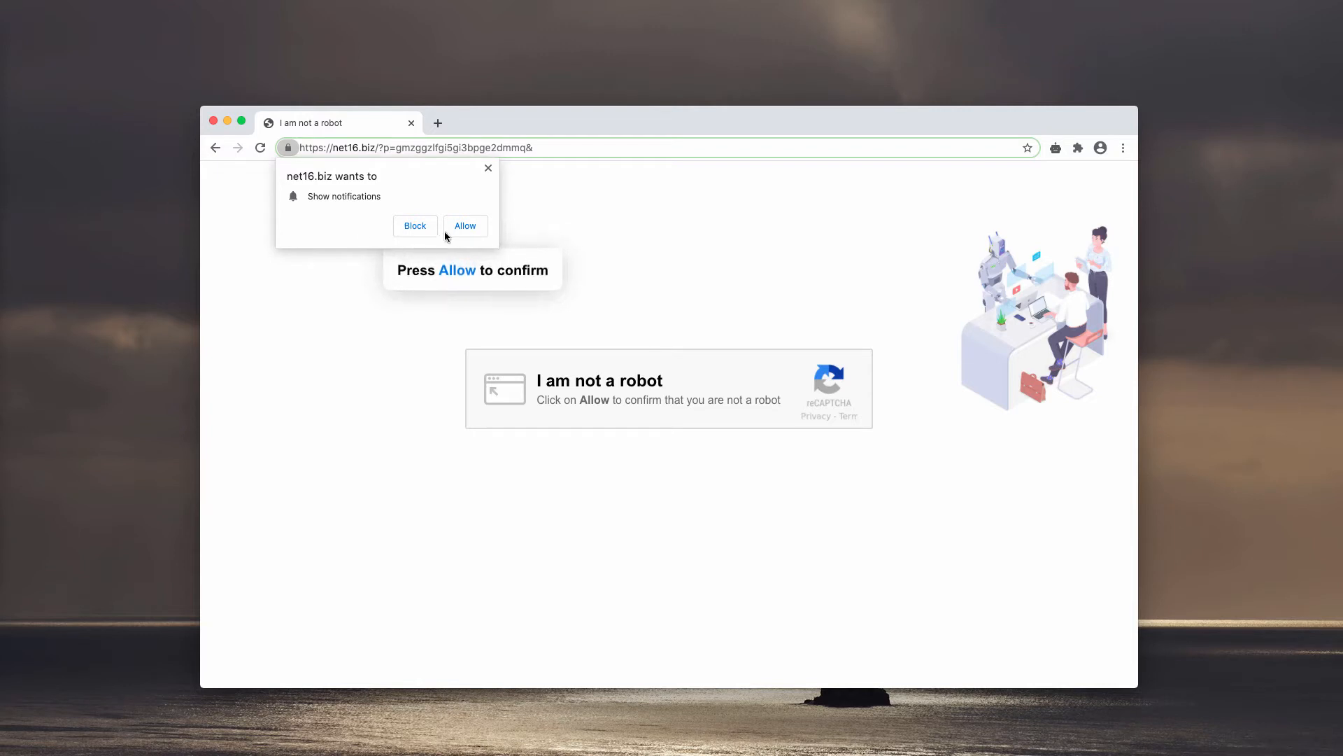
# Step: Allow net16.biz notifications, open a new tab, and close the torrent download tab
pyautogui.click(415, 226)
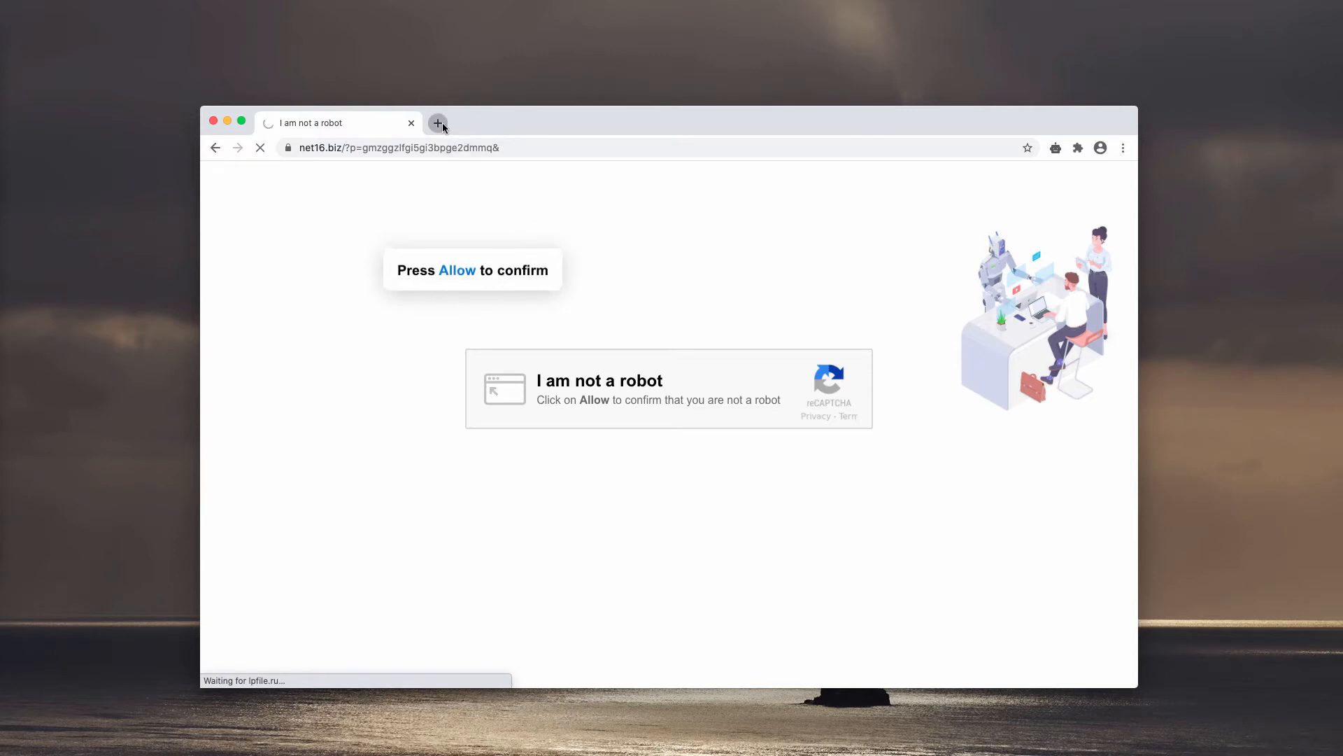
pyautogui.click(438, 123)
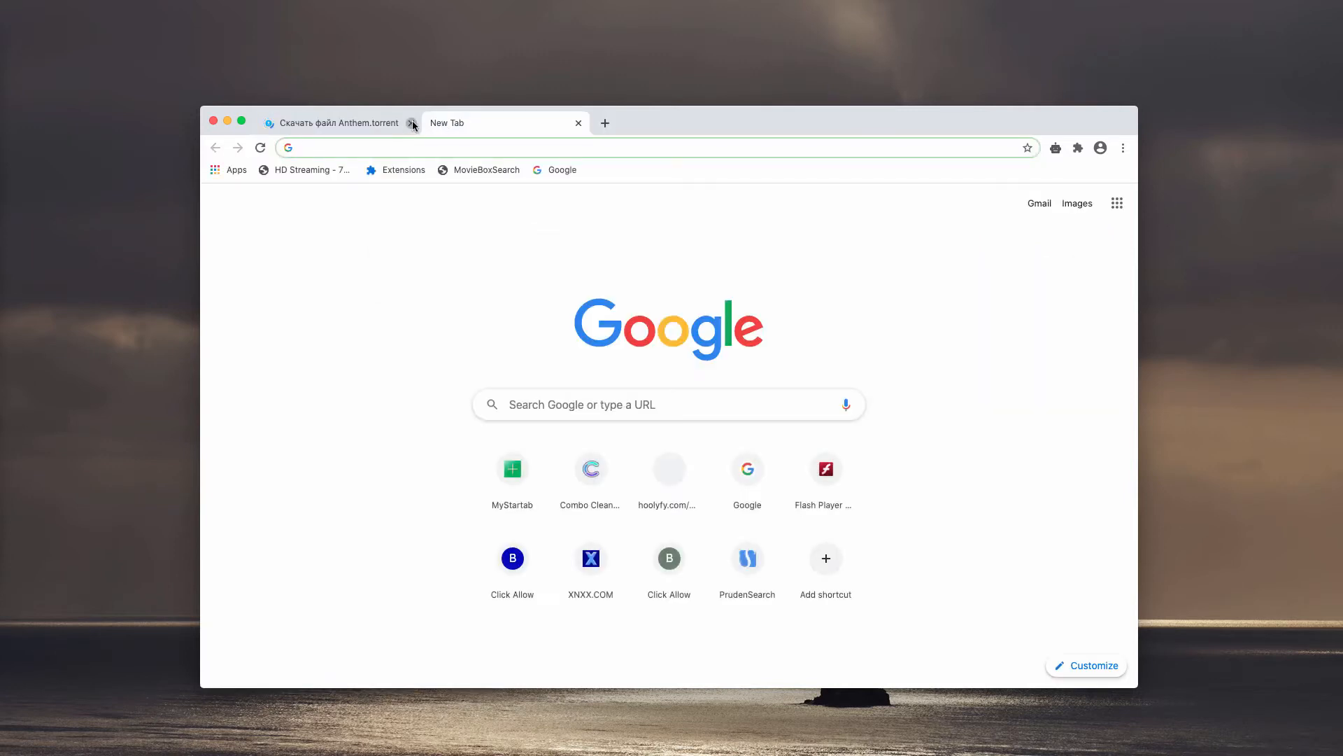
pyautogui.click(412, 123)
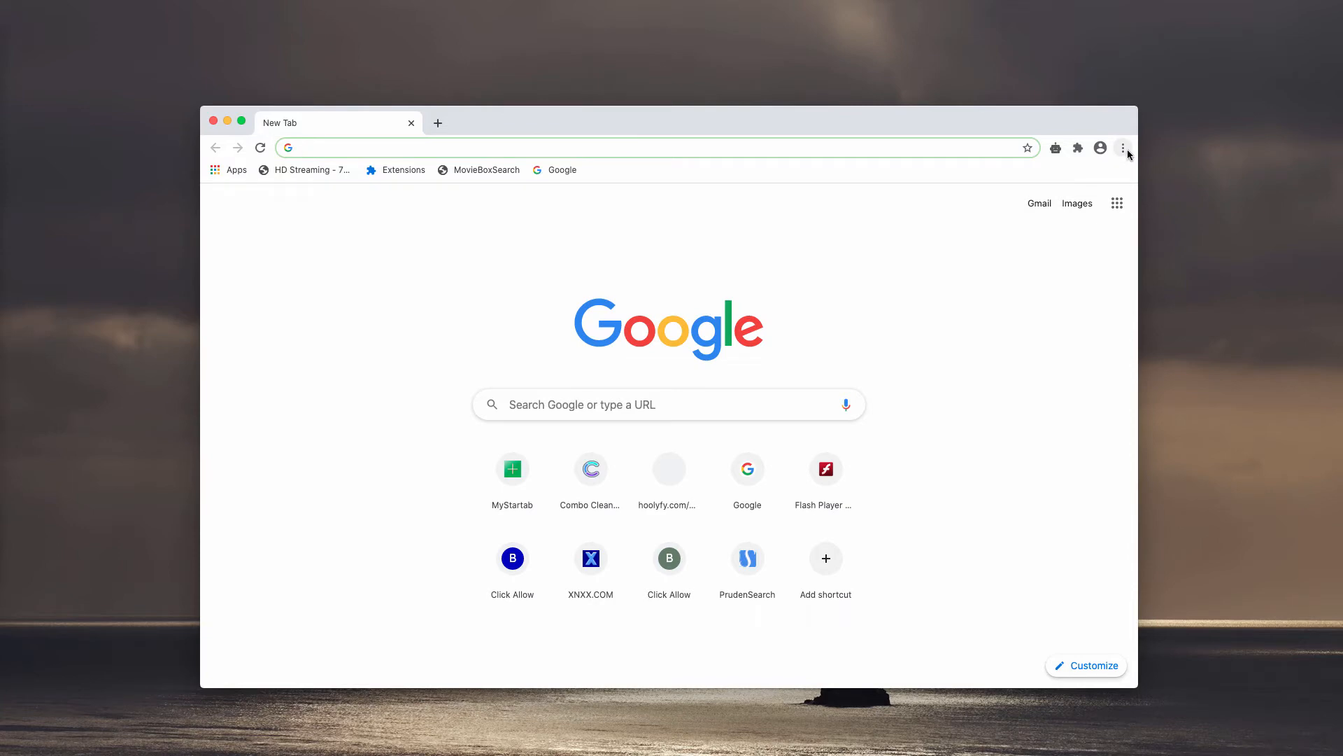
# Step: In Chrome Settings, remove net16.biz from allowed notification sites and open the blocked site's options
pyautogui.click(1123, 147)
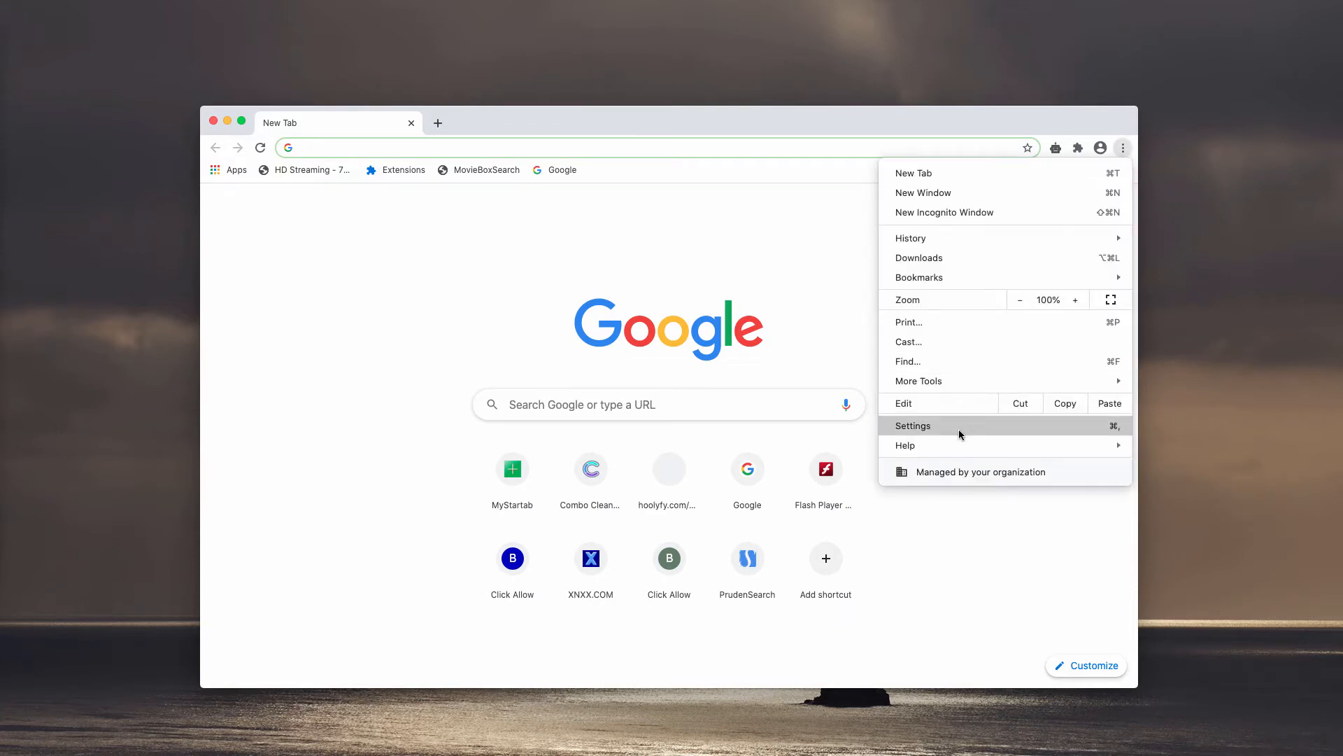
pyautogui.click(913, 426)
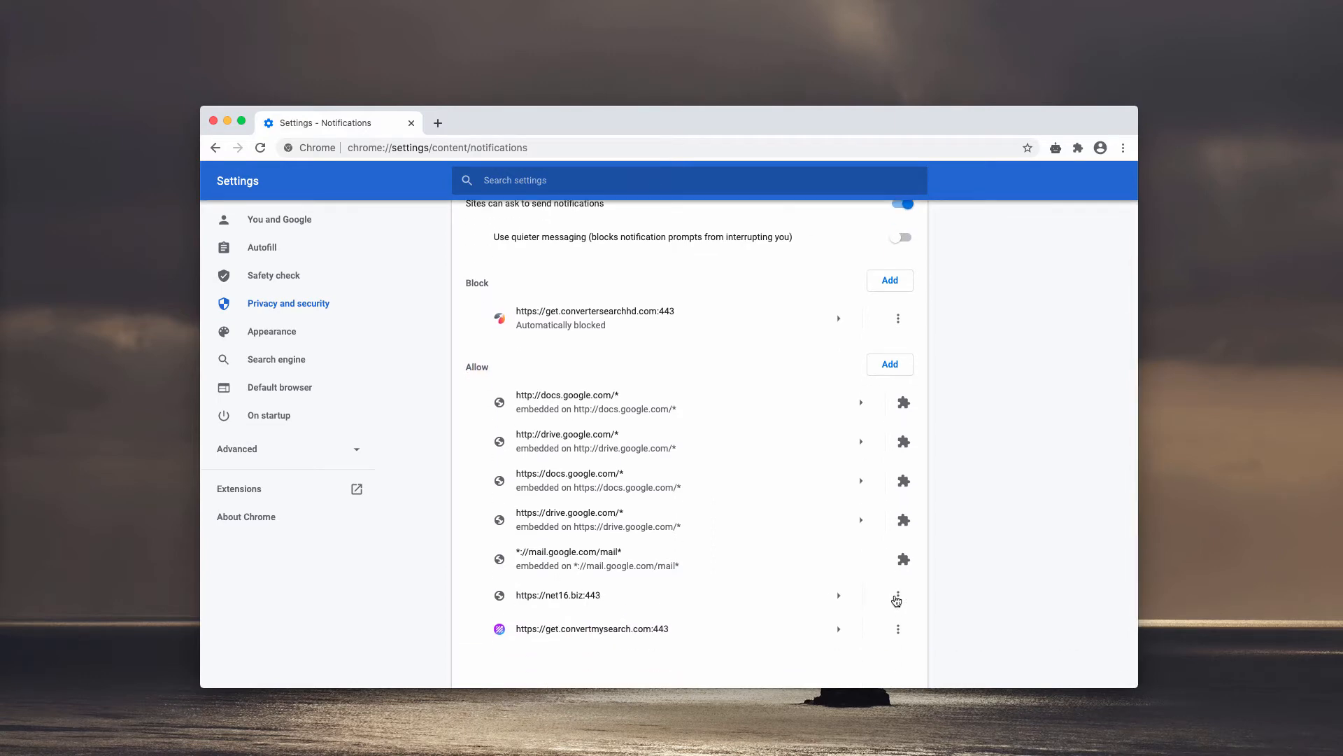
pyautogui.click(897, 599)
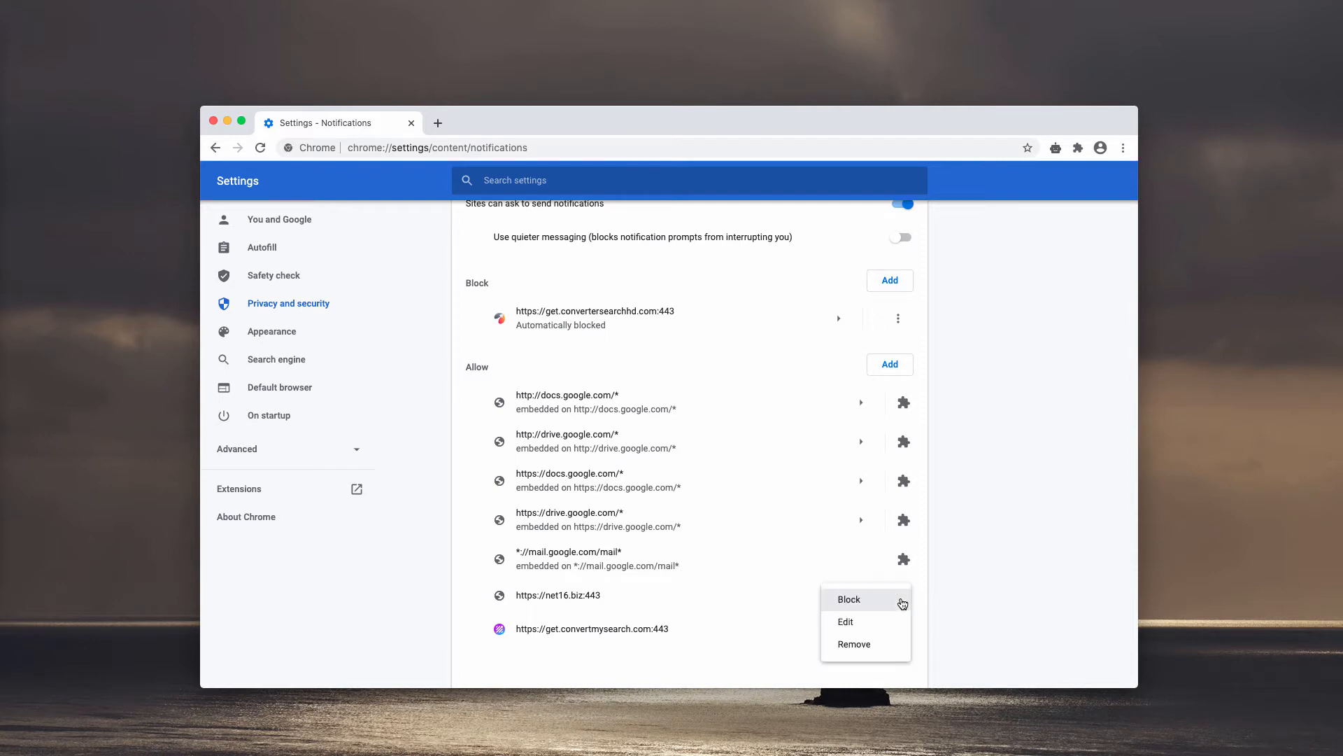
pyautogui.click(848, 599)
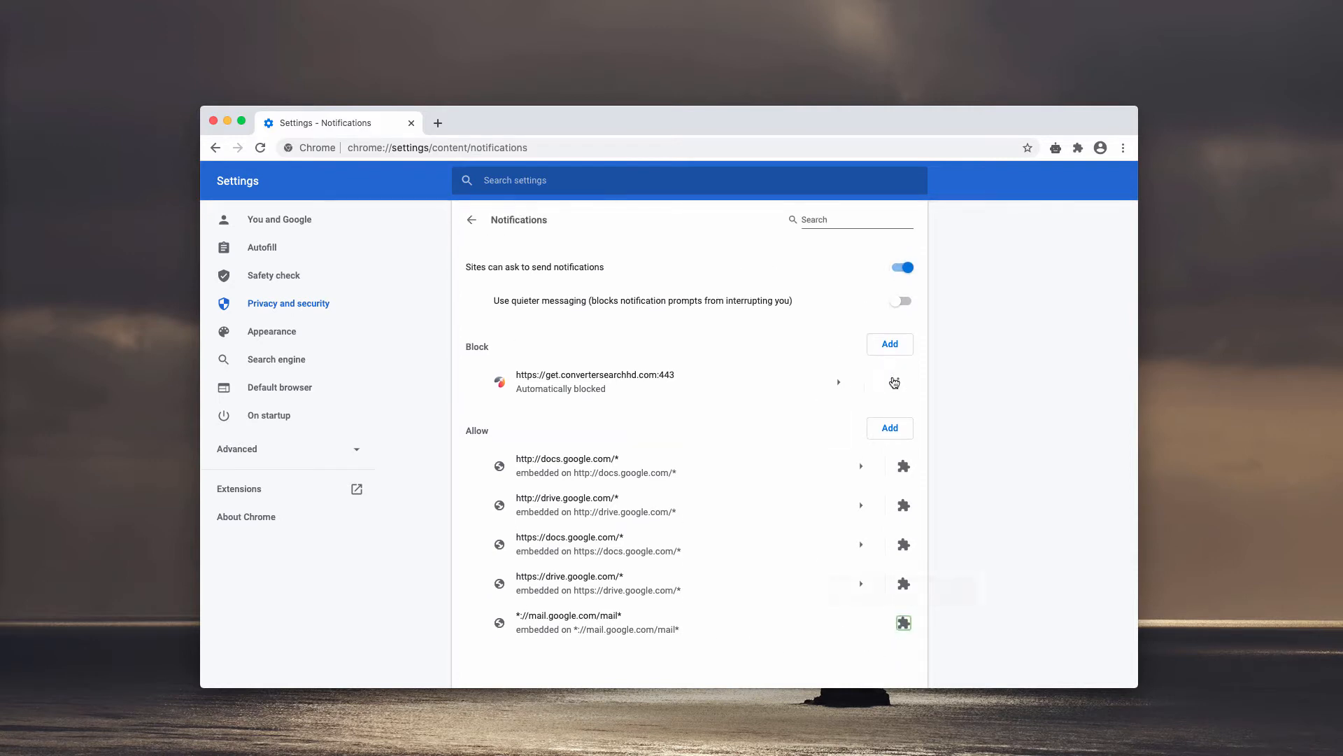
pyautogui.click(894, 382)
pyautogui.write('c')
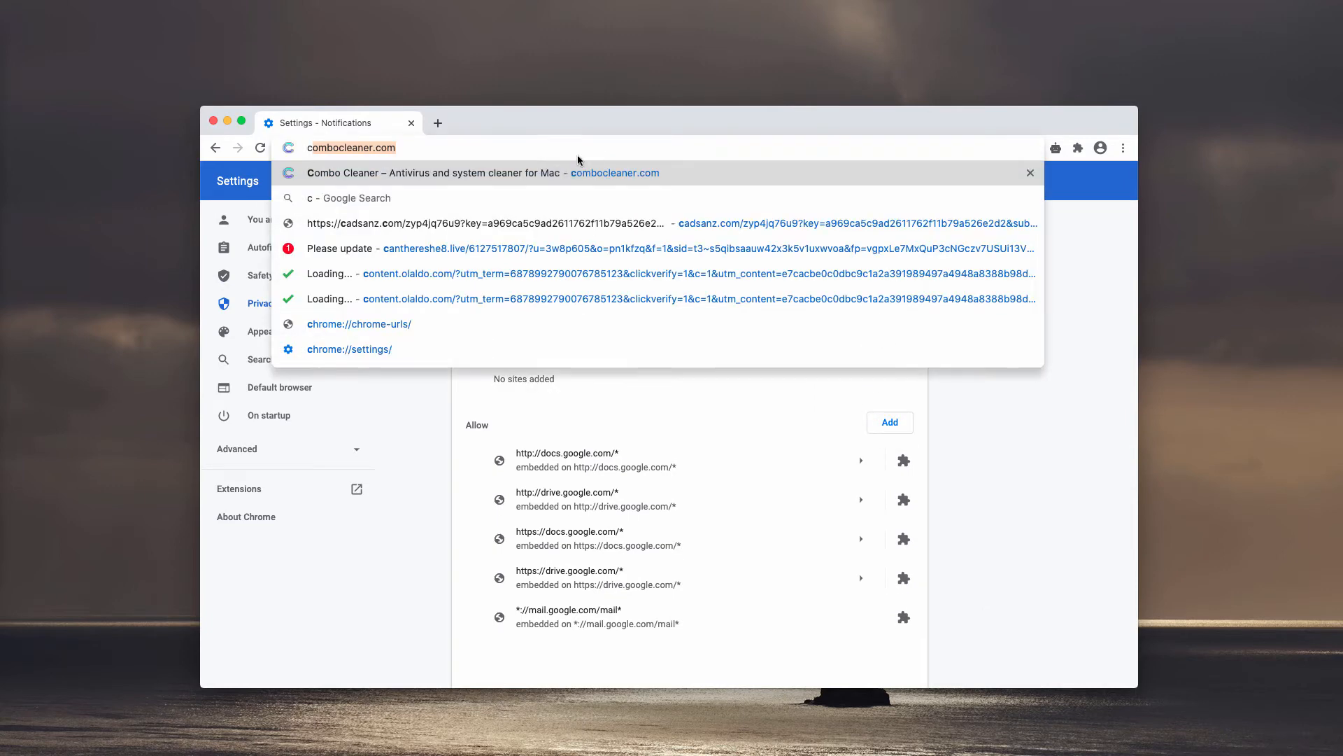
# Step: Visit combocleaner.com, then start Combo Cleaner's combined scan of the Mac
pyautogui.click(432, 172)
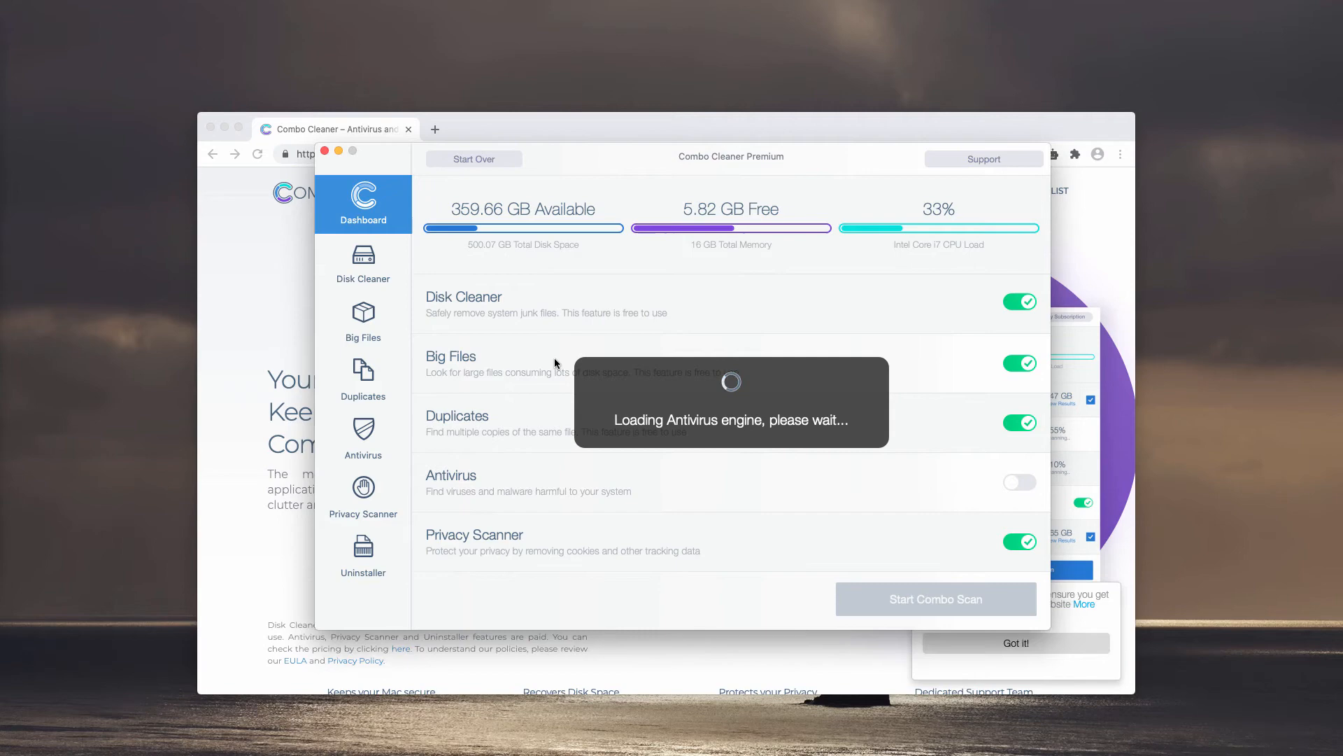
pyautogui.moveTo(527, 332)
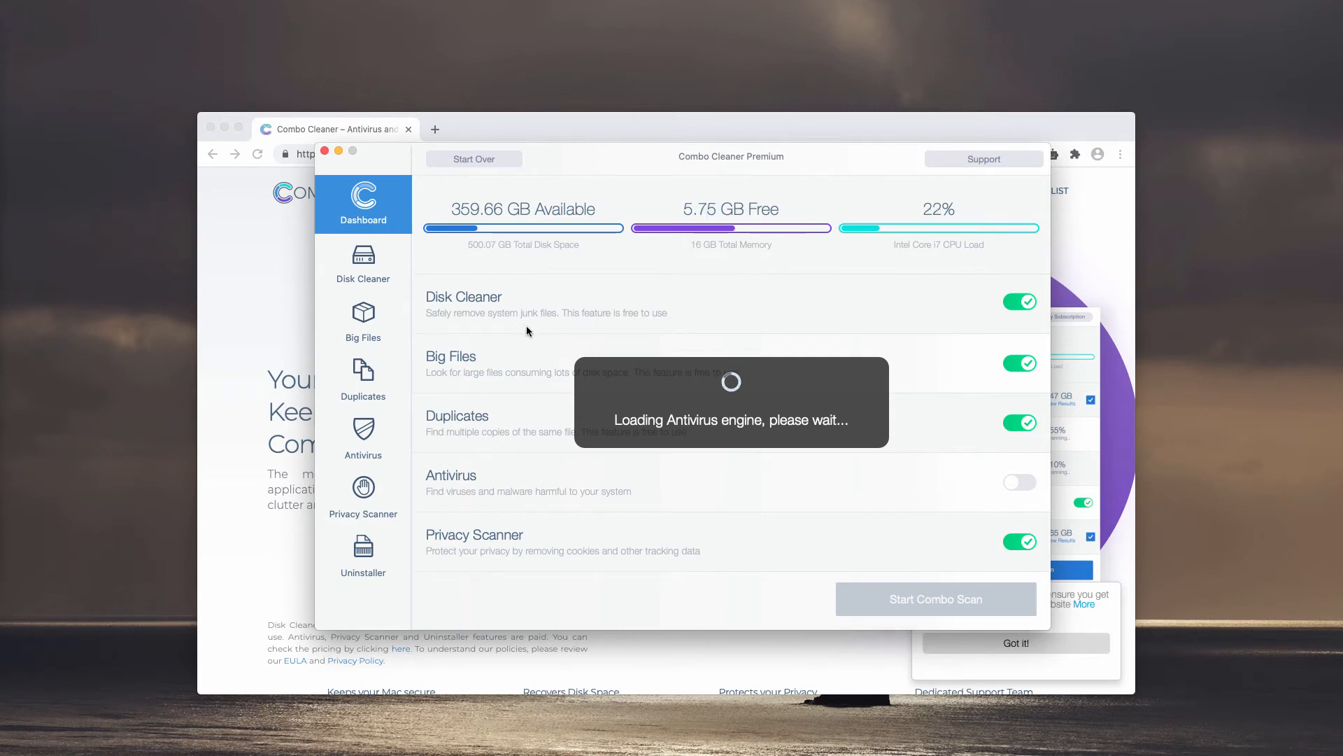
pyautogui.moveTo(484, 365)
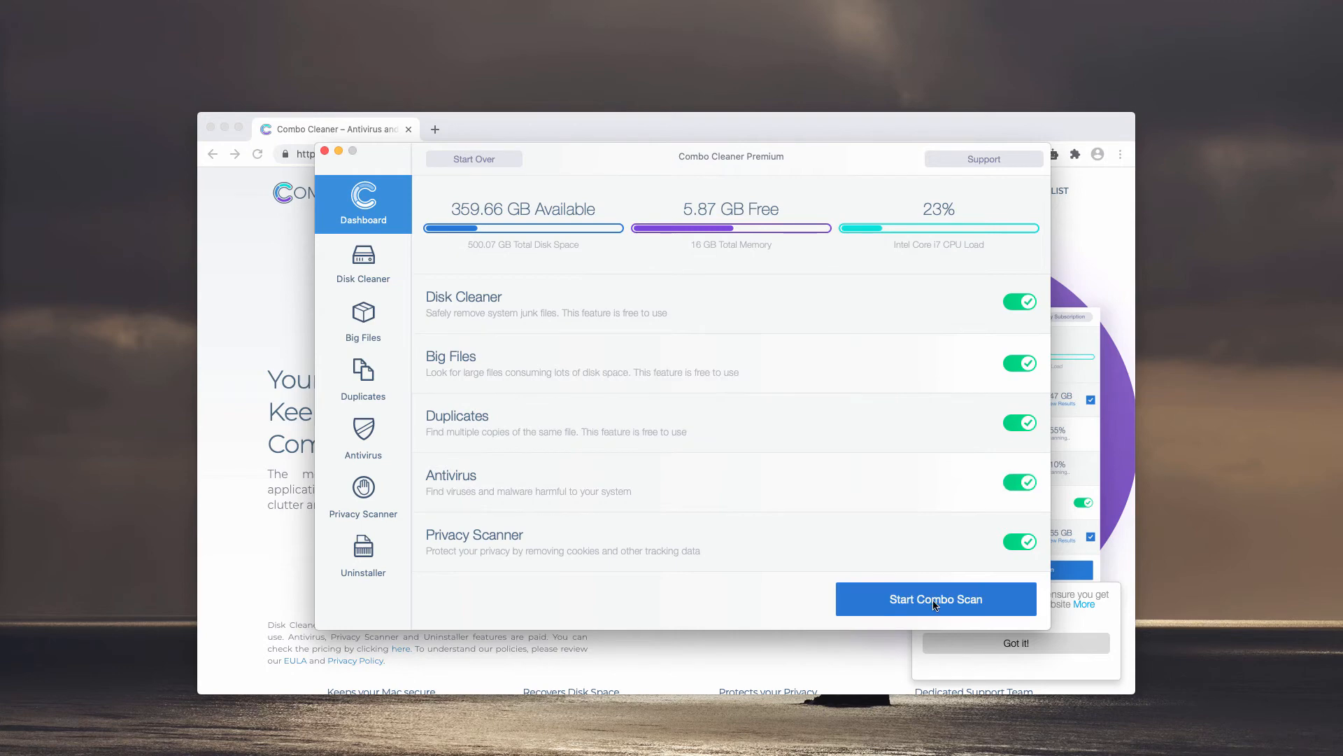
pyautogui.click(935, 599)
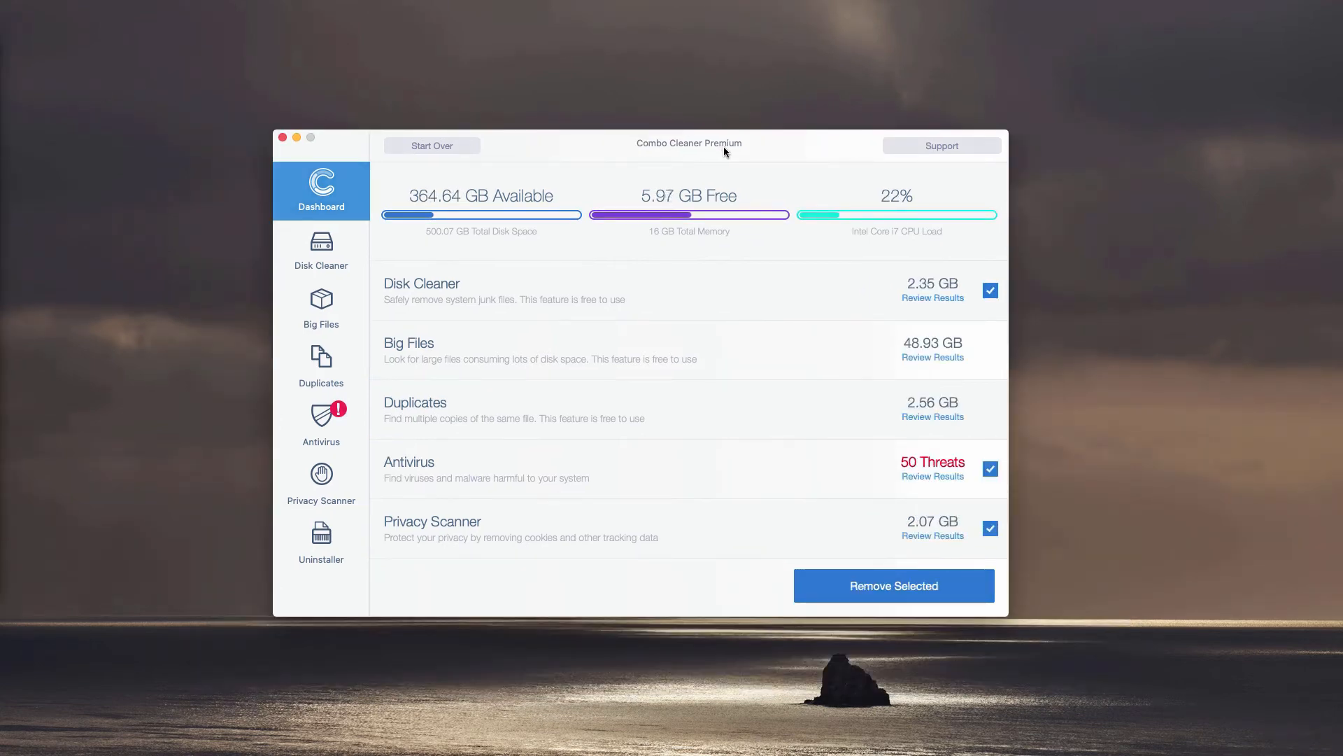
pyautogui.moveTo(781, 147)
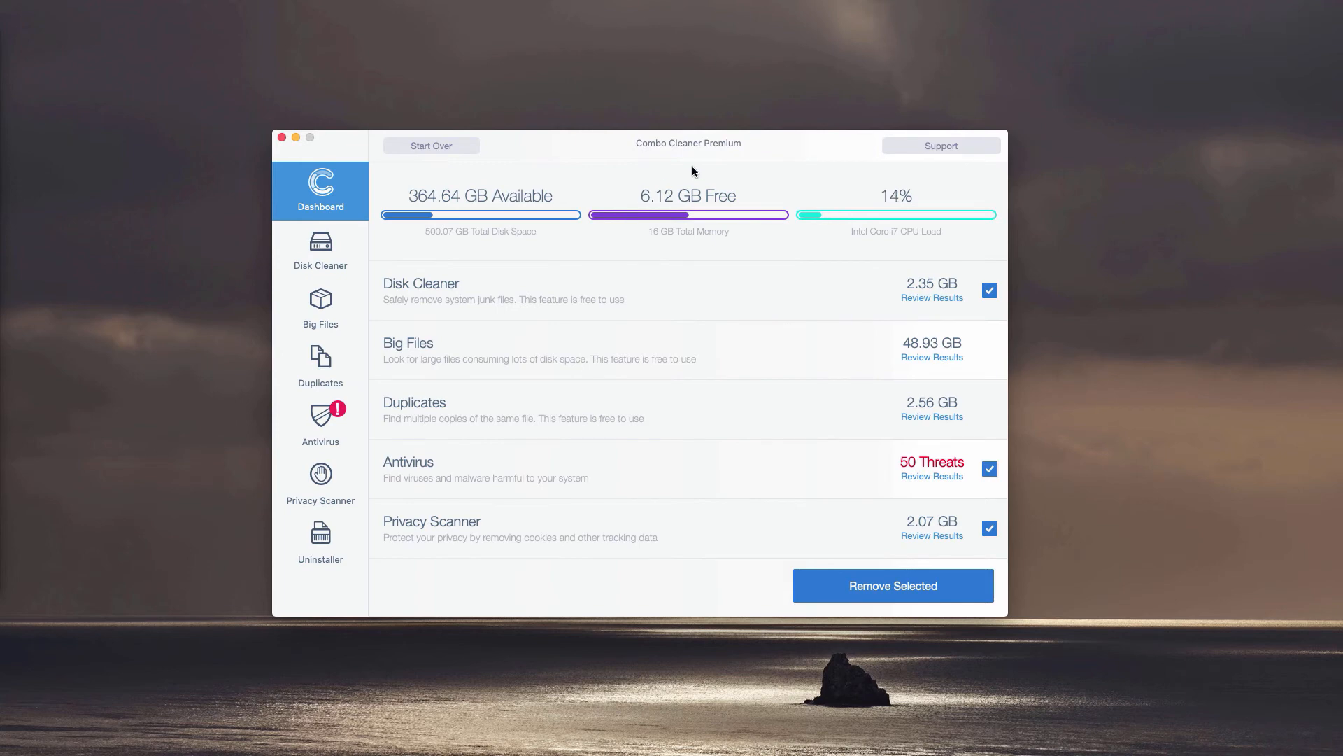
pyautogui.moveTo(481, 467)
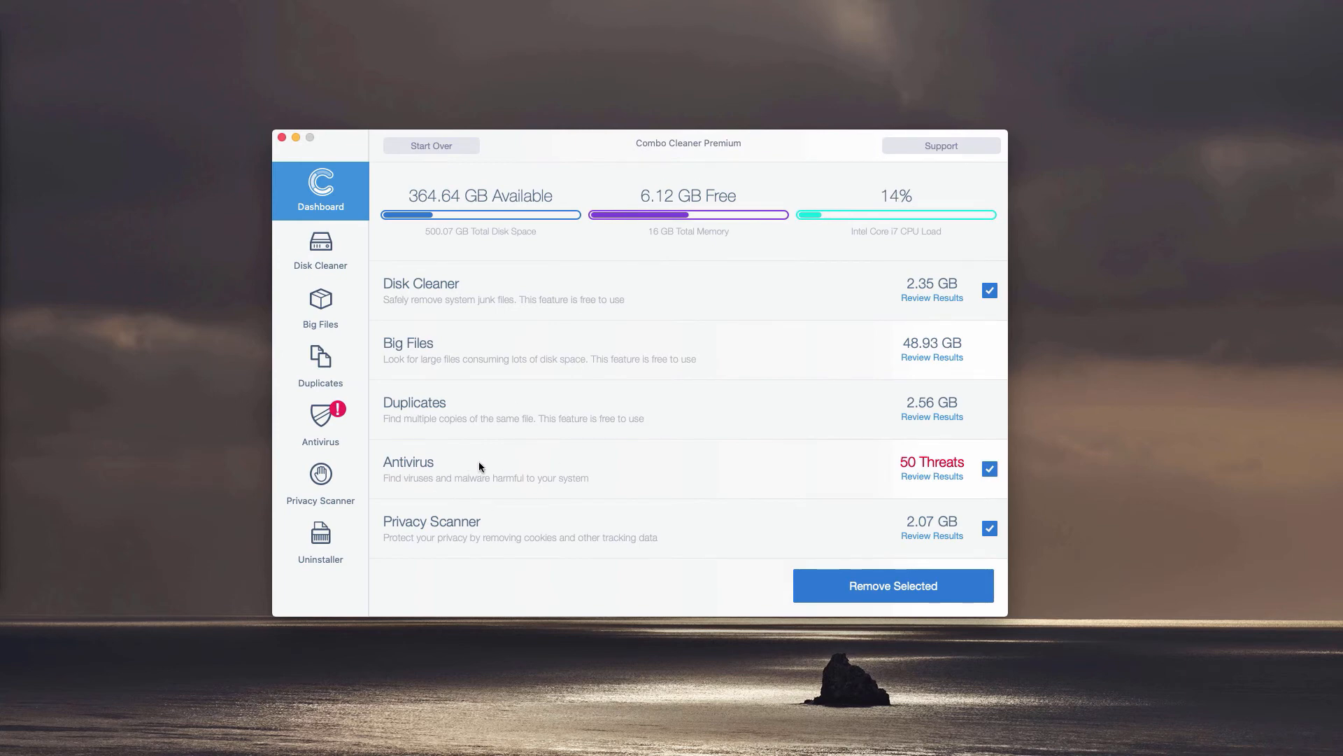
pyautogui.moveTo(503, 485)
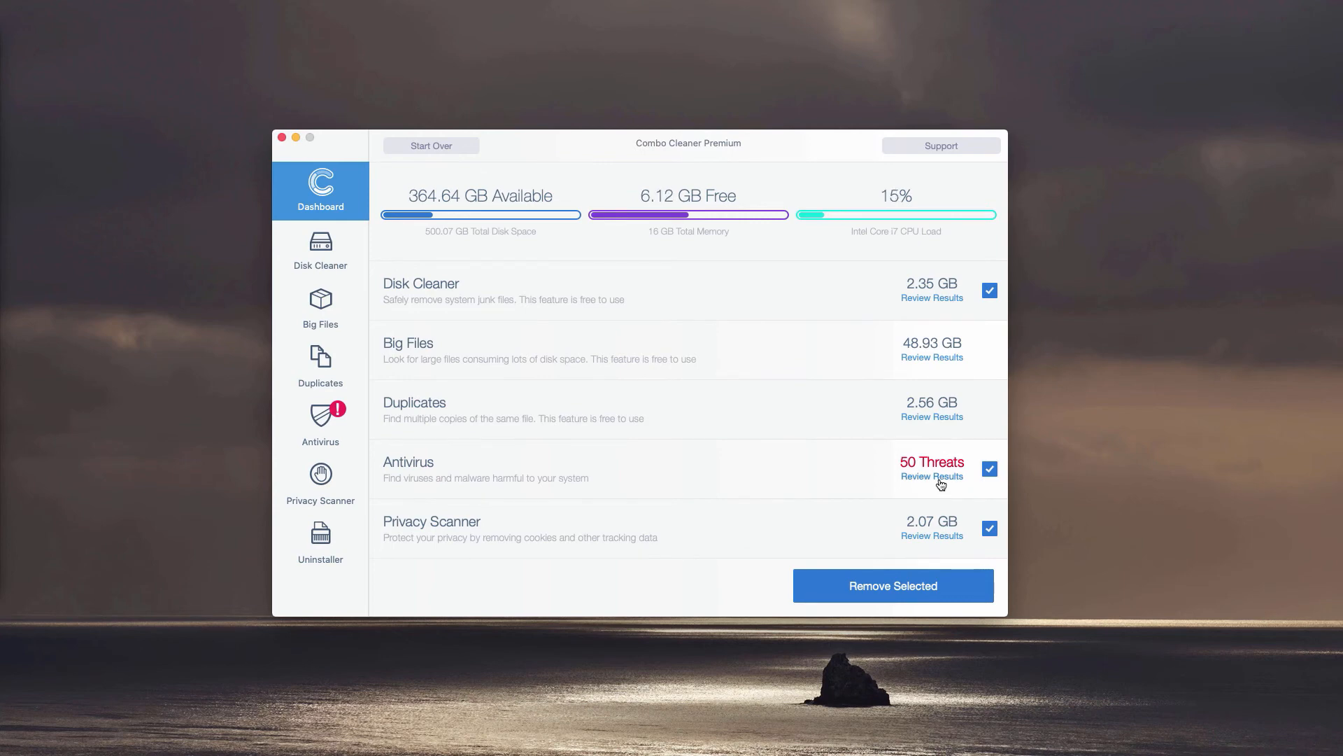
# Step: Open Review Results under Antivirus to list the 50 Adload threats and their paths
pyautogui.click(932, 476)
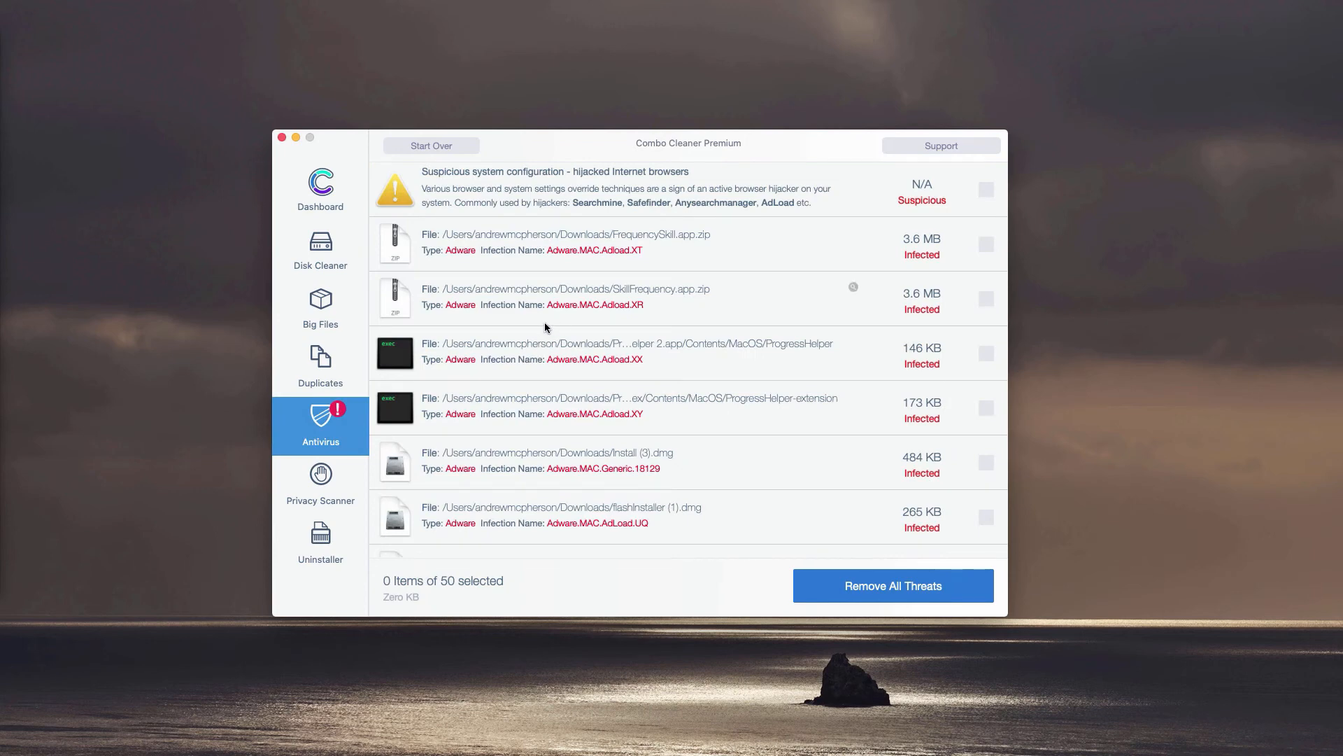
pyautogui.moveTo(566, 315)
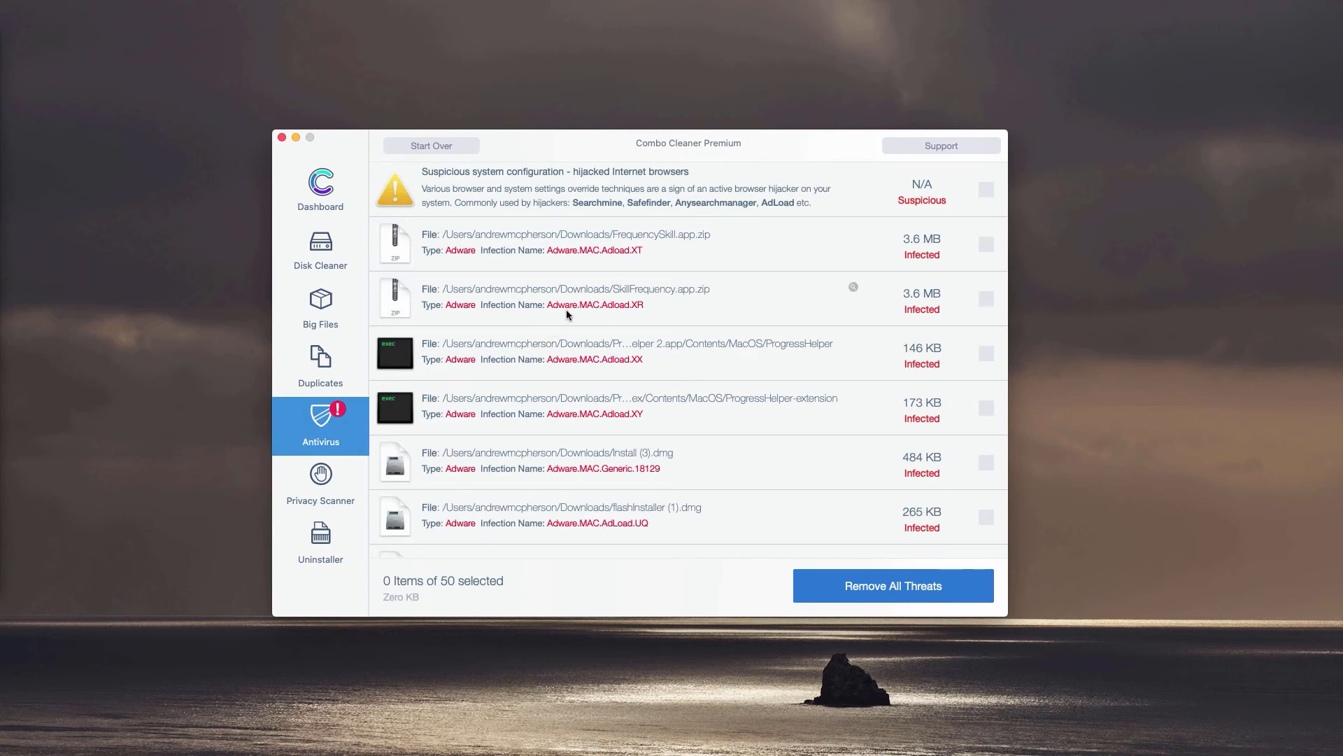
pyautogui.moveTo(631, 340)
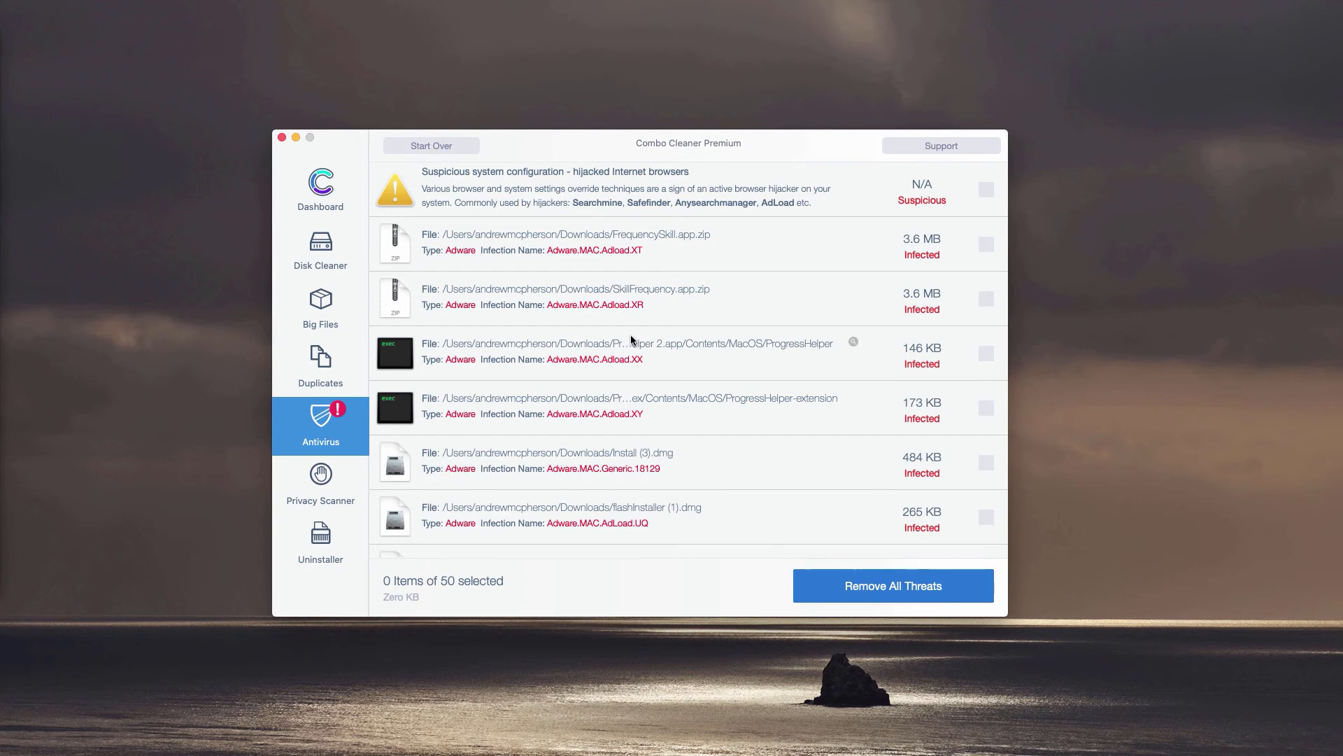
pyautogui.moveTo(744, 241)
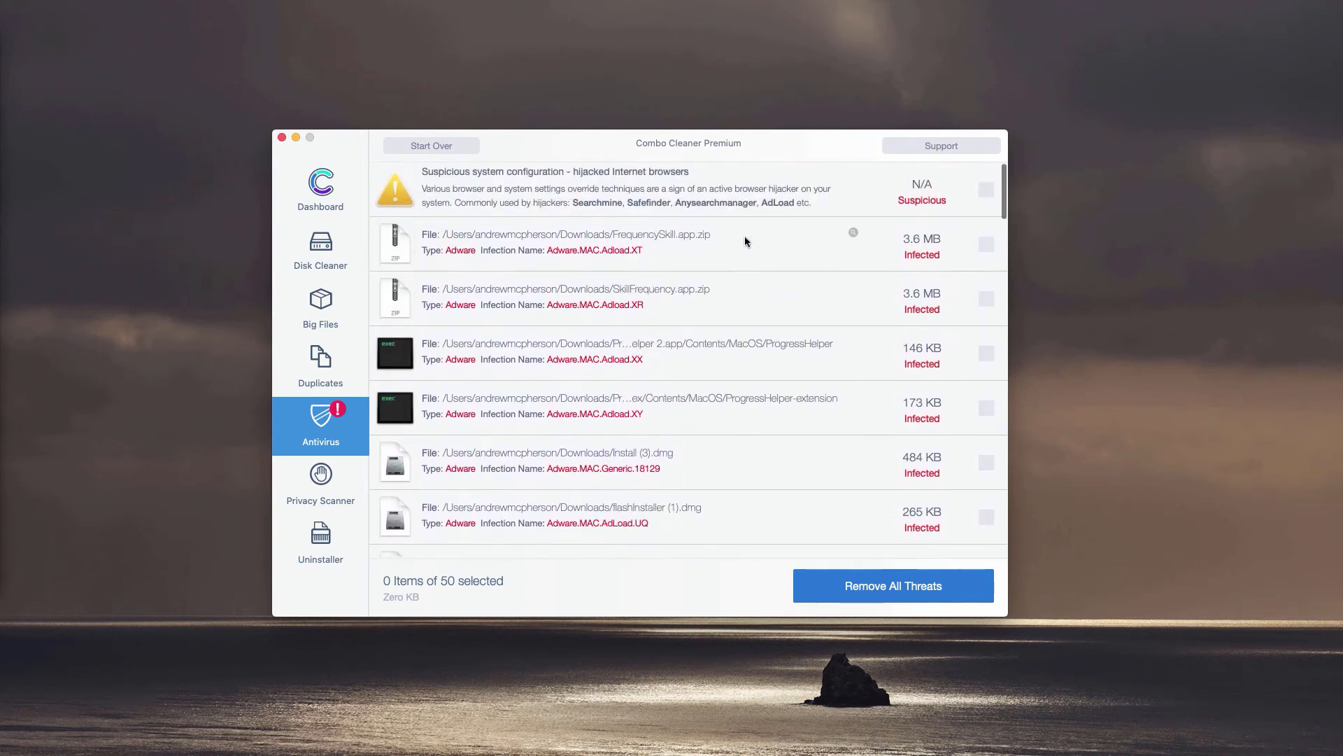
pyautogui.moveTo(705, 275)
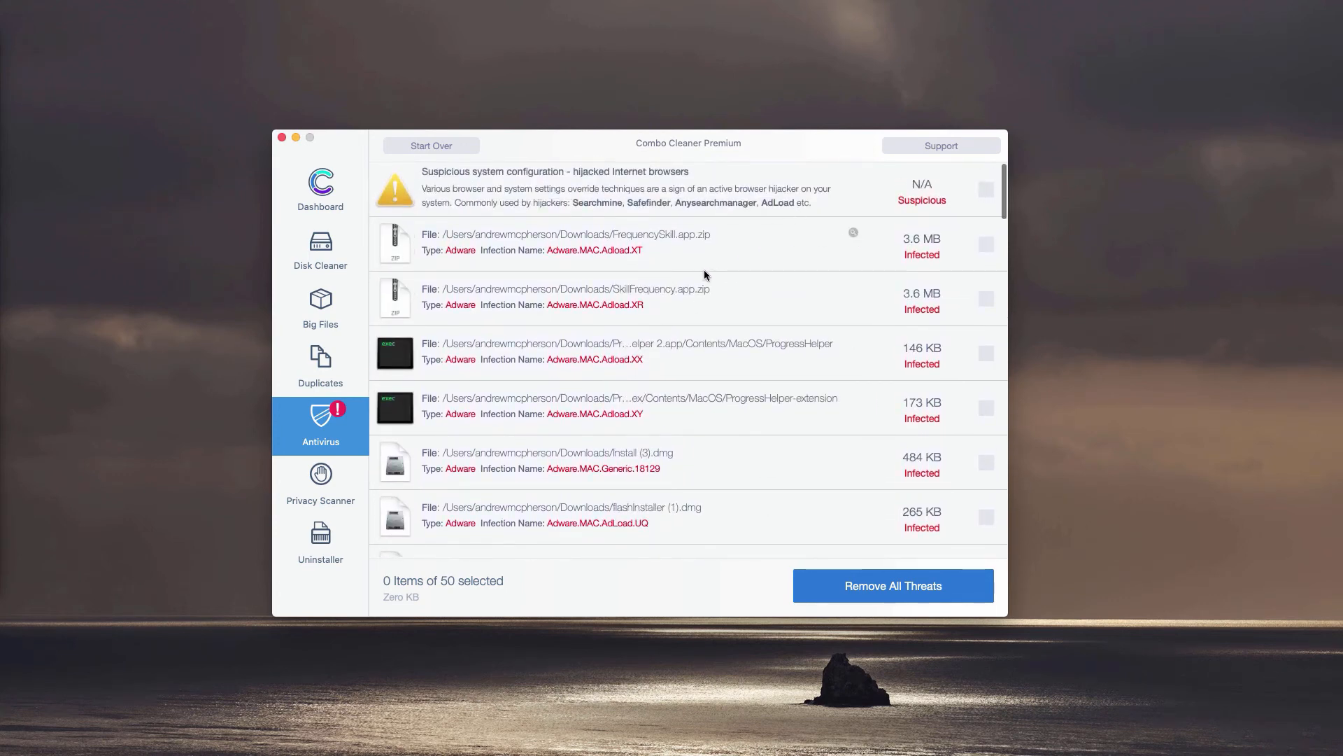
pyautogui.moveTo(850, 241)
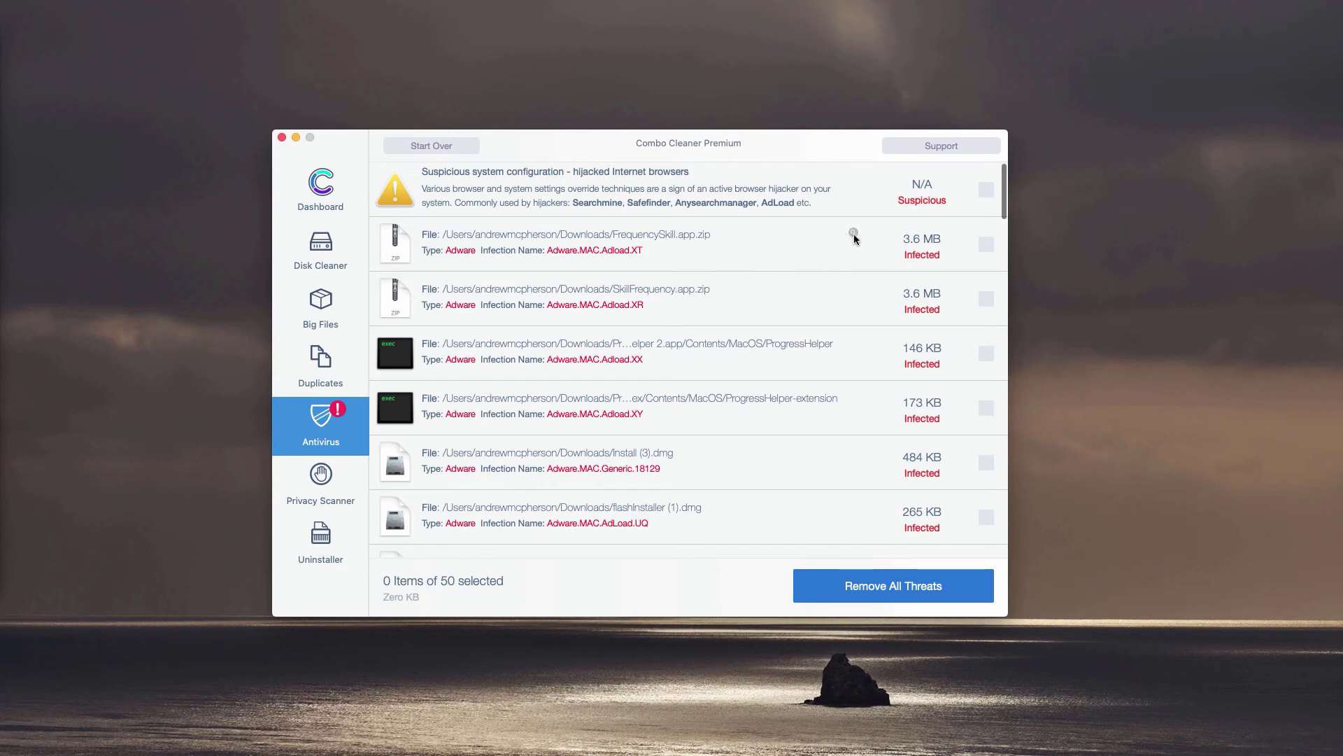
pyautogui.moveTo(854, 233)
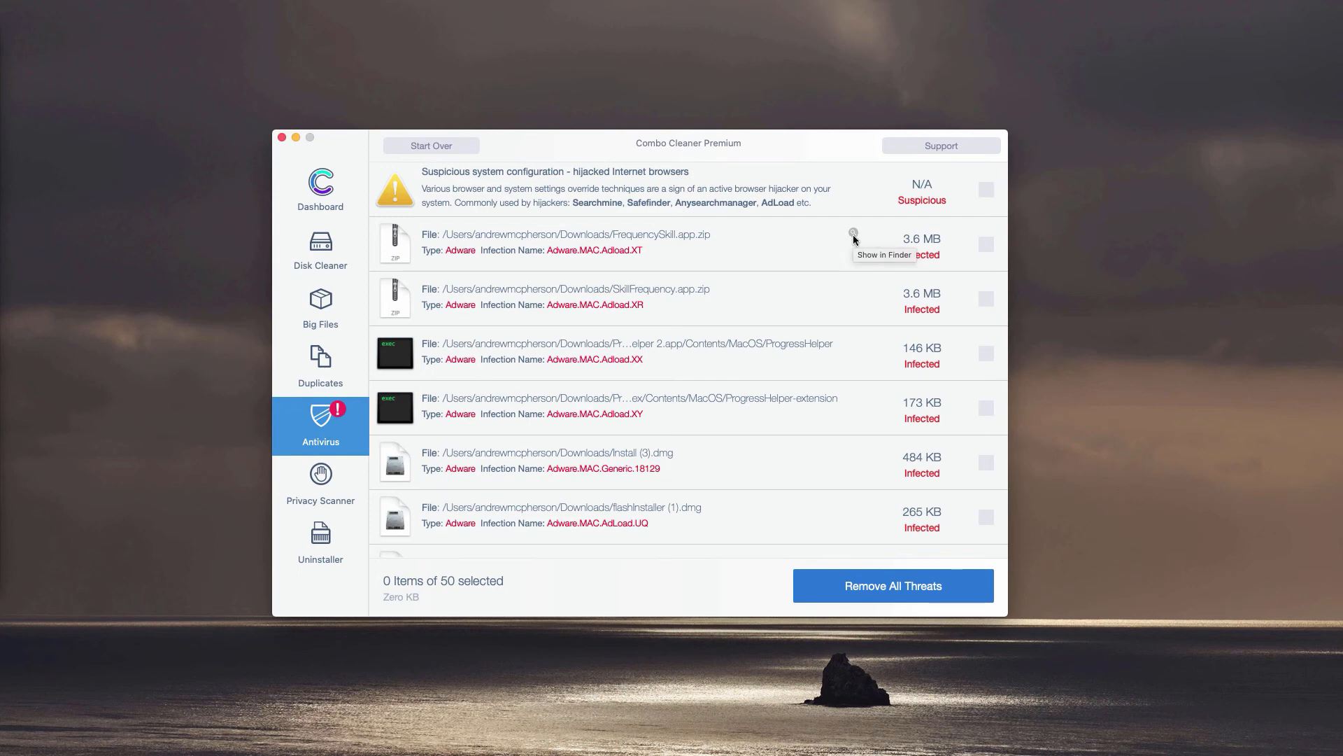
# Step: Reveal FrequencySkill.app.zip in Finder's Downloads folder and open its shortcut menu
pyautogui.click(853, 237)
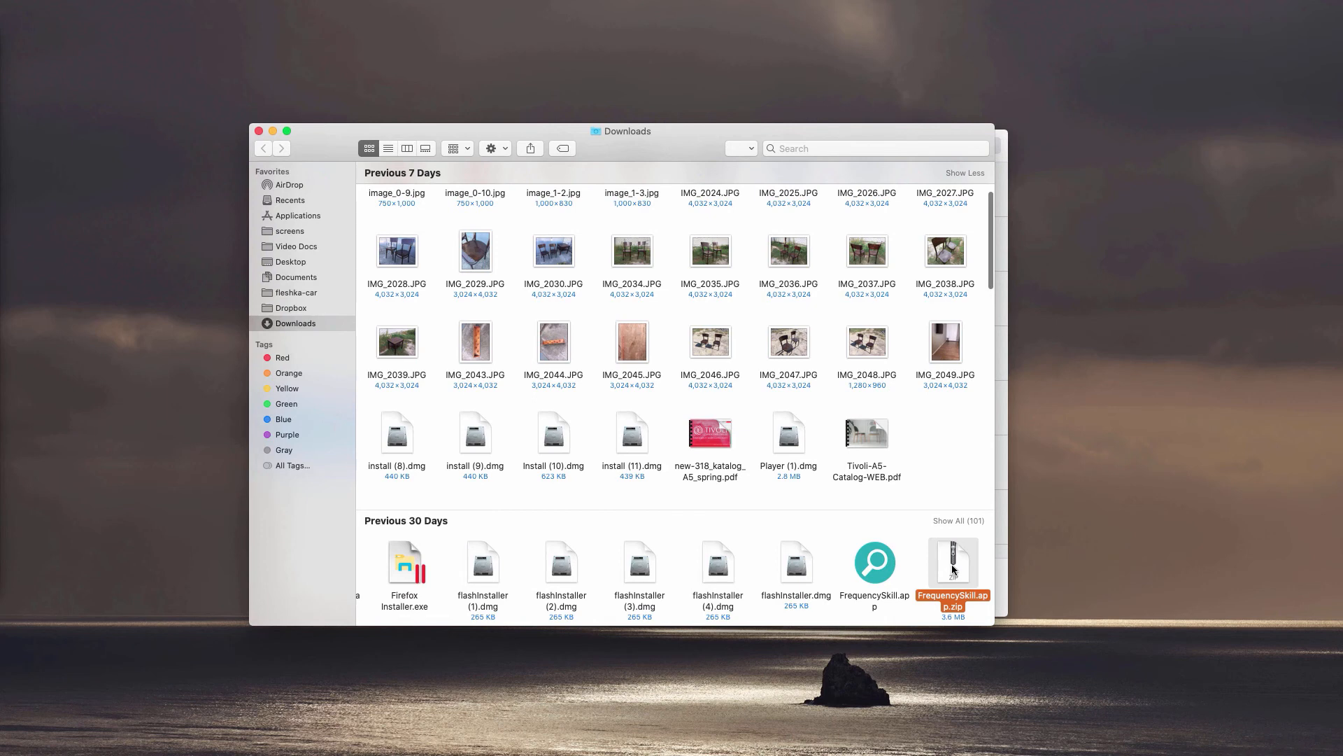
pyautogui.rightClick(953, 570)
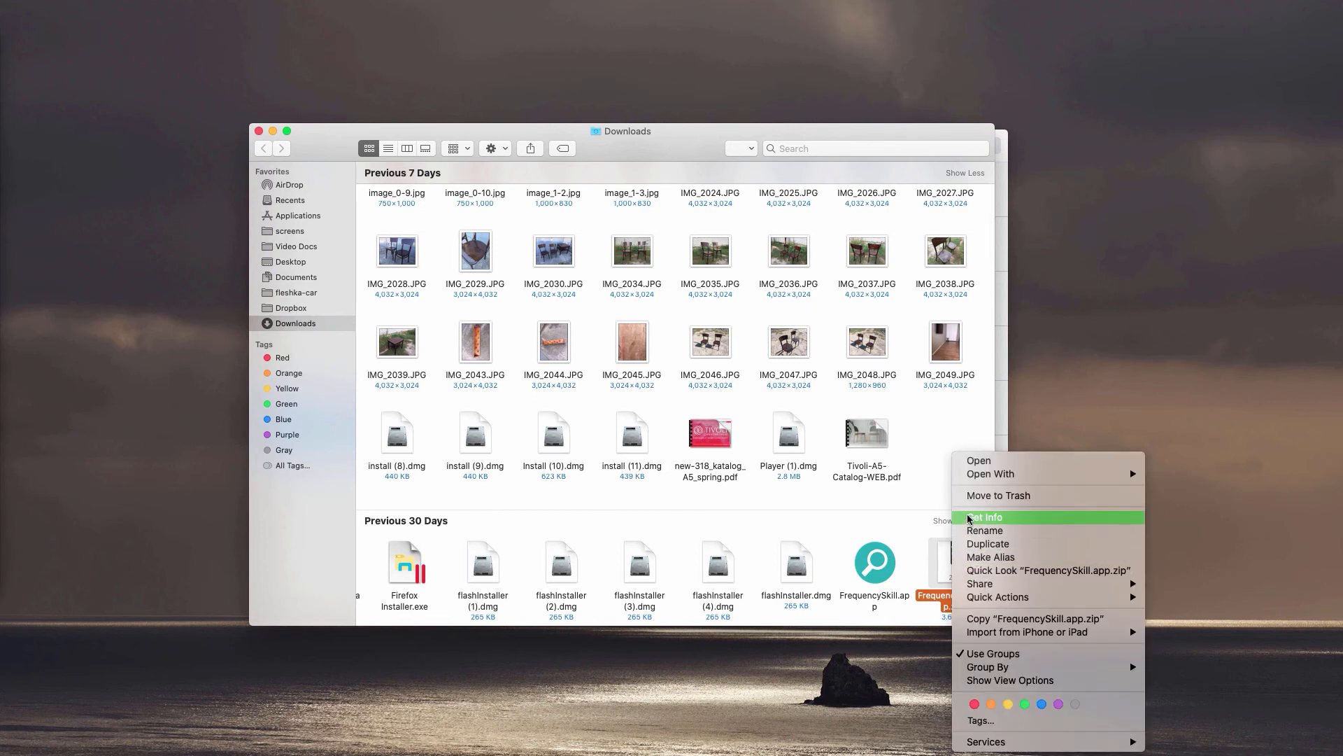
pyautogui.moveTo(998, 495)
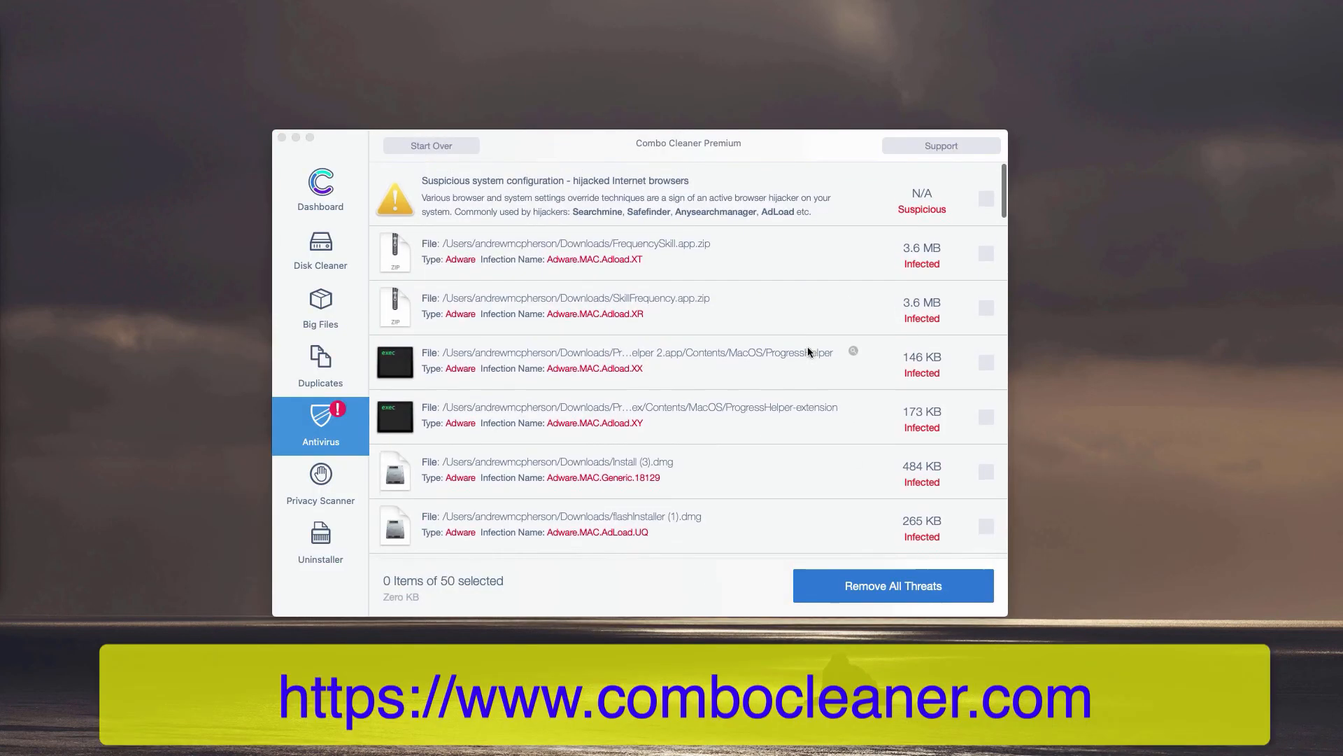
# Step: Scroll Downloads to SkillFrequency.app.zip and open its shortcut menu
pyautogui.scroll(3)
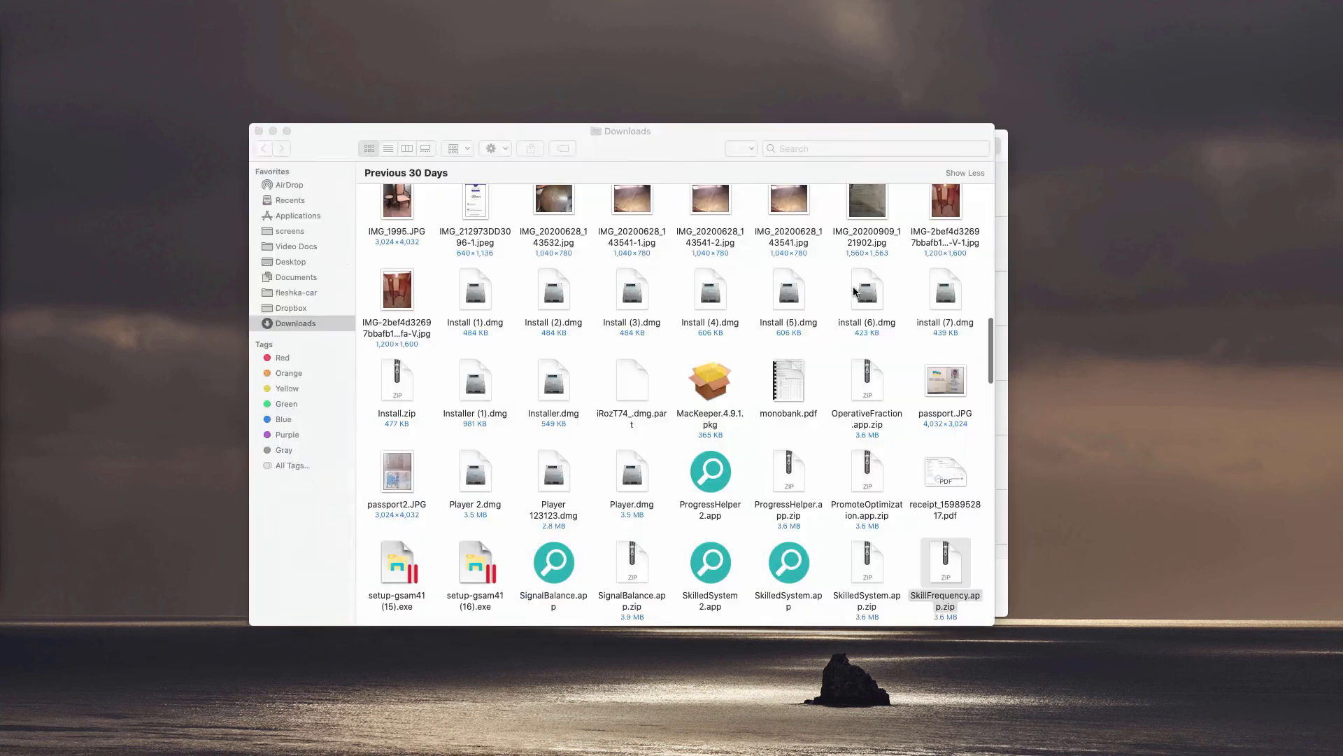
pyautogui.rightClick(946, 570)
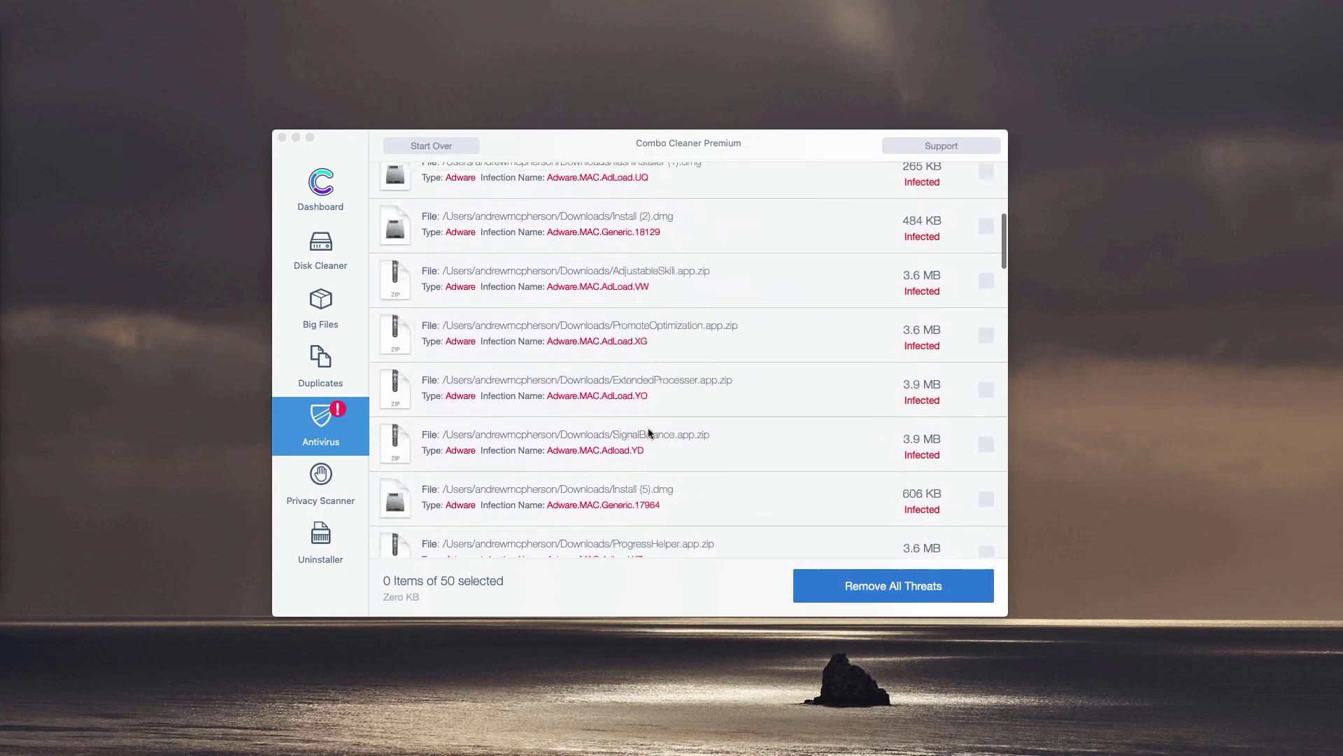
pyautogui.scroll(3)
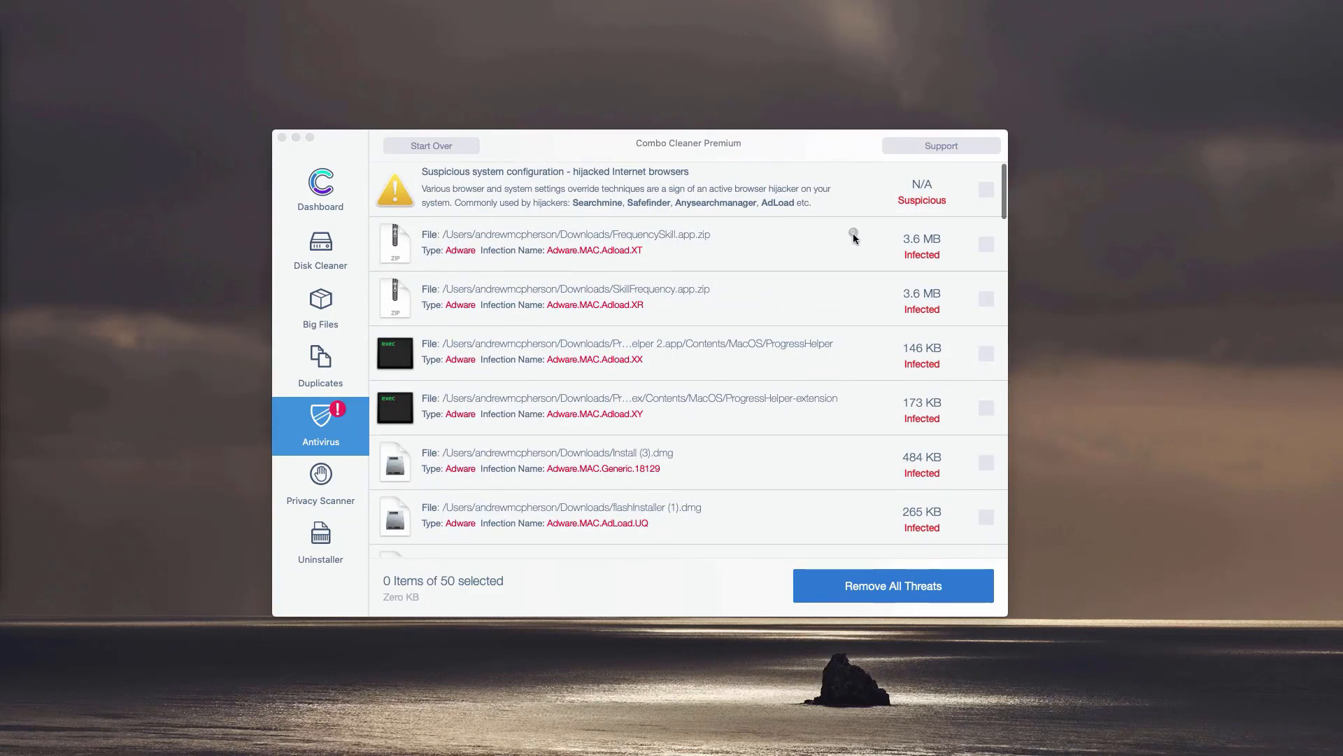
pyautogui.moveTo(751, 240)
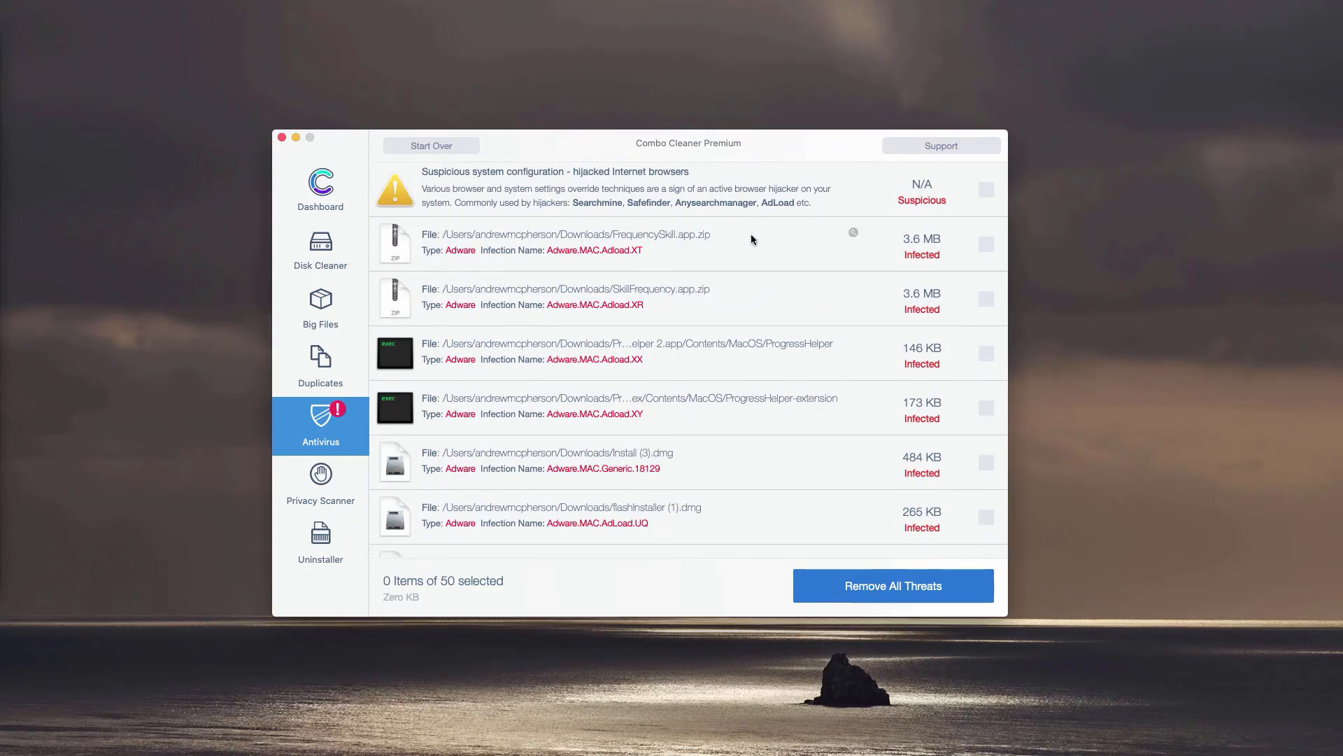
pyautogui.moveTo(731, 153)
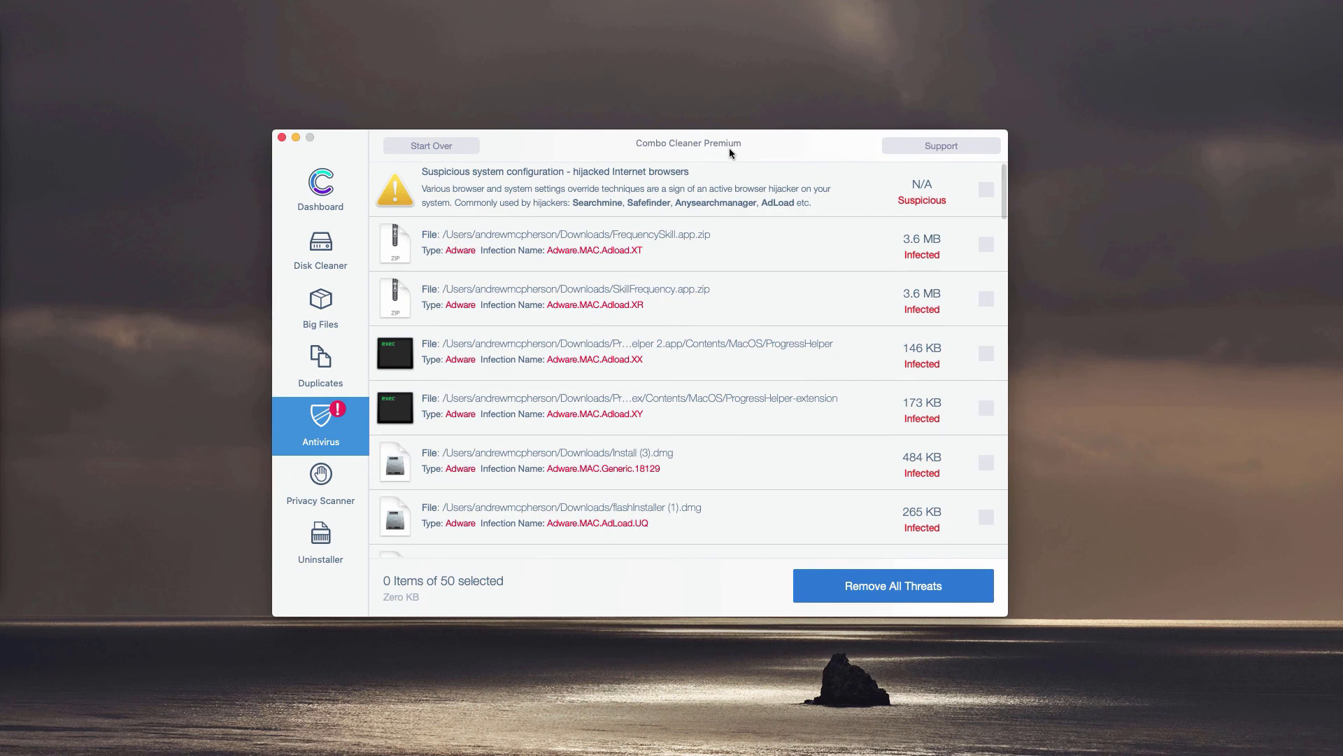
pyautogui.moveTo(662, 157)
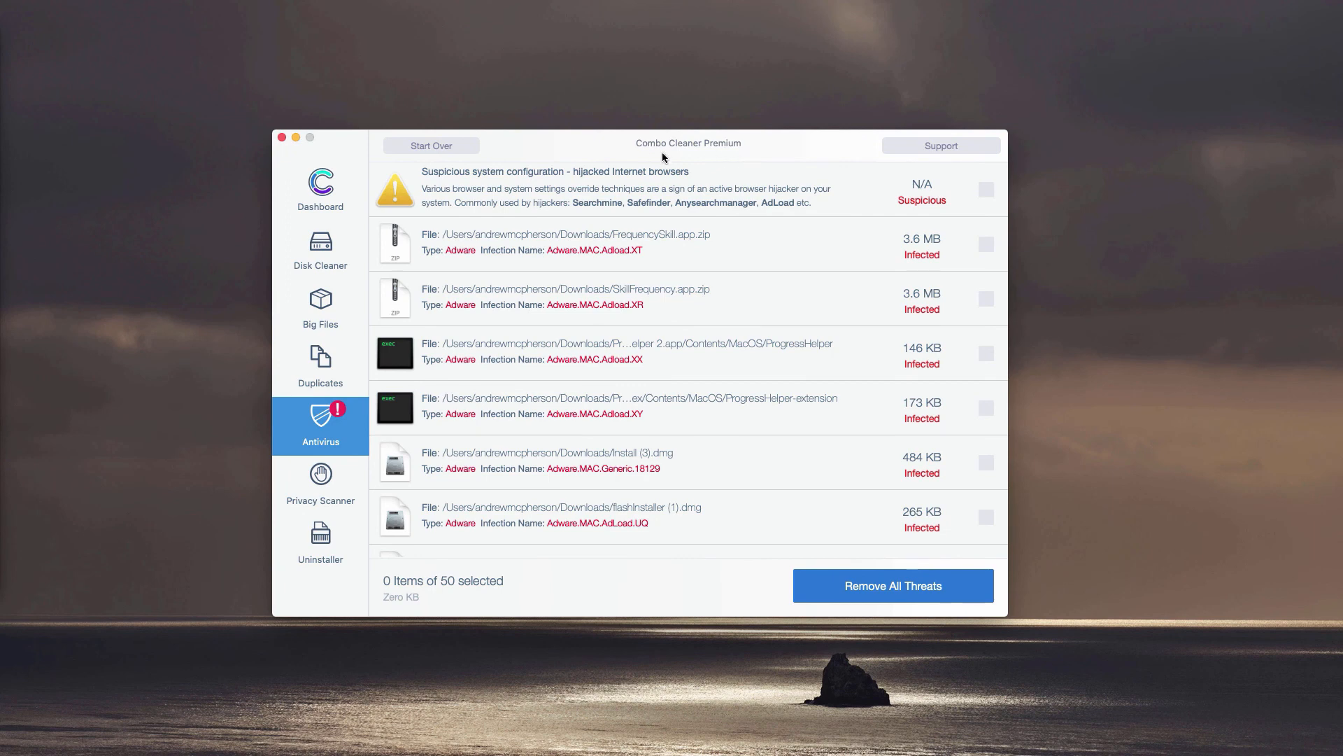
pyautogui.moveTo(758, 151)
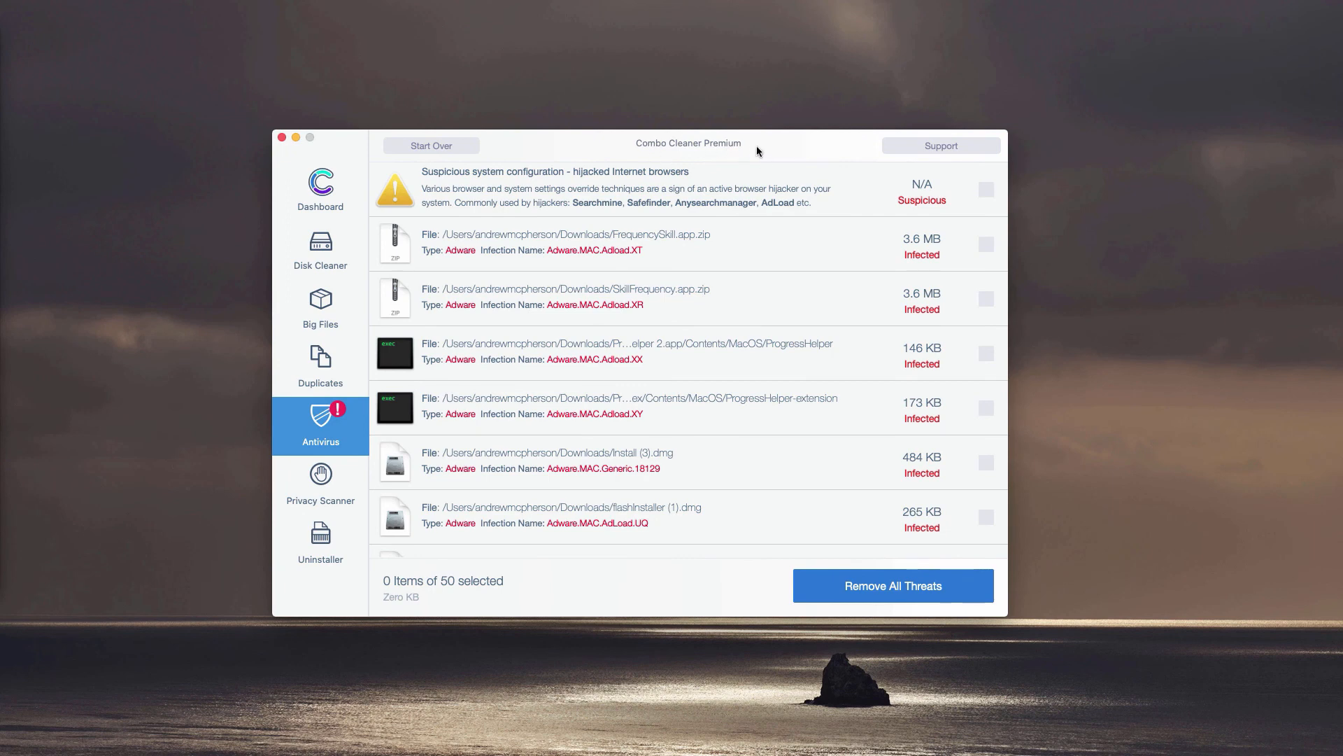